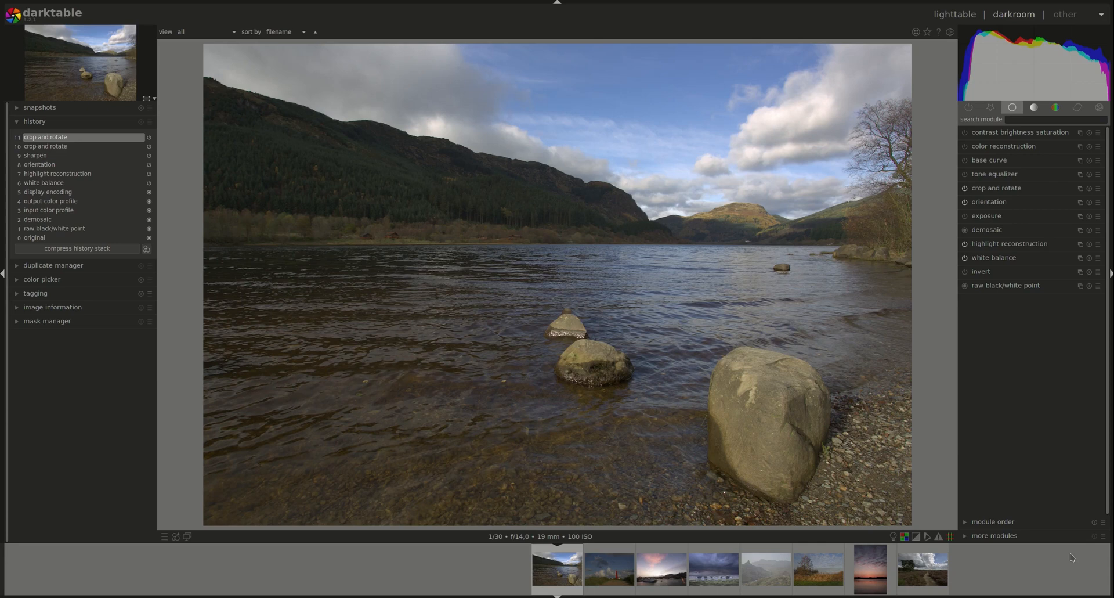
# Step: Show the tone module group listing rgb levels, filmic rgb and local contrast
pyautogui.click(1035, 107)
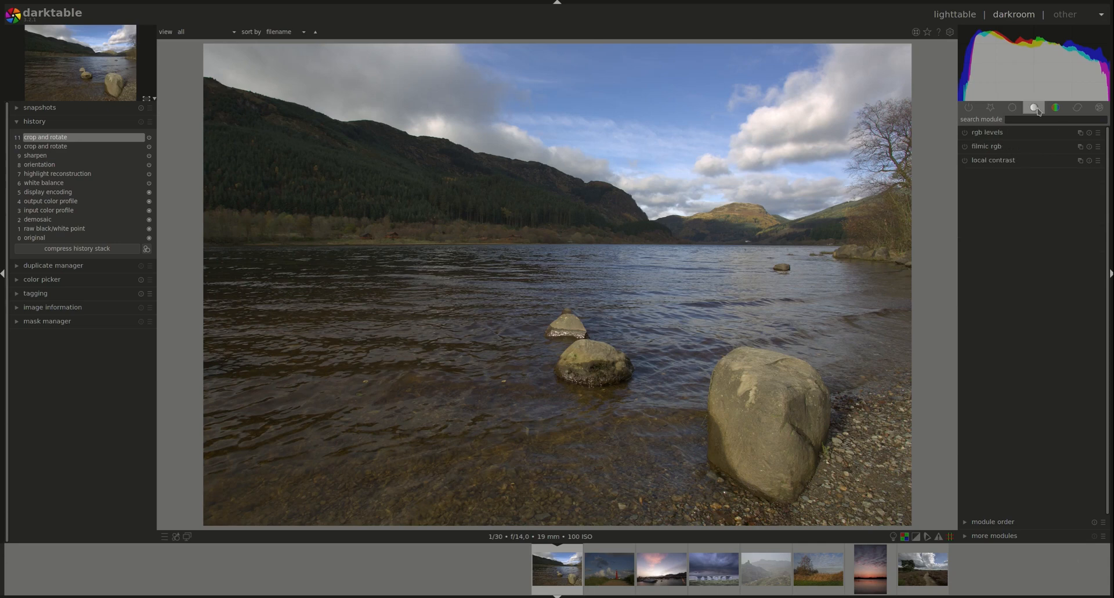
pyautogui.moveTo(1035, 106)
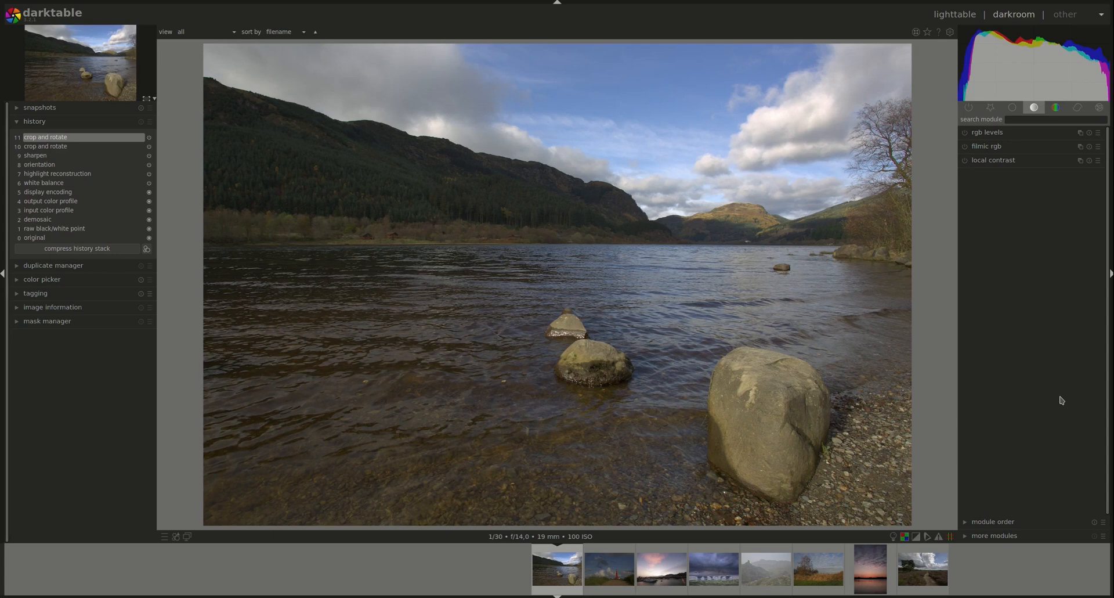
pyautogui.moveTo(1018, 477)
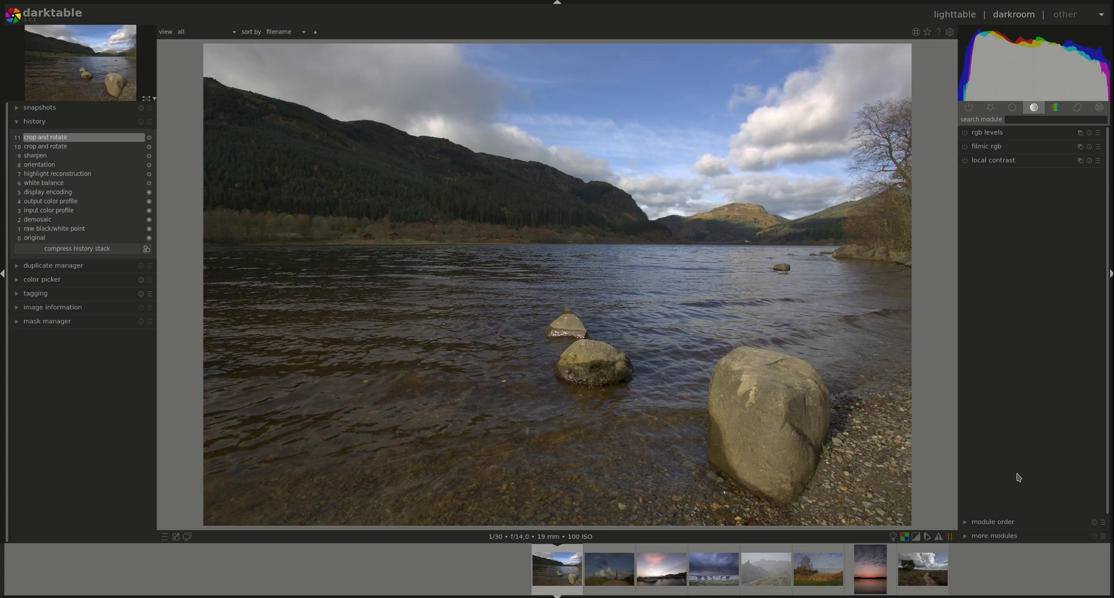
# Step: Expand local contrast and keep local laplacian filter mode, detail 125%, highlights and shadows 50%
pyautogui.click(993, 159)
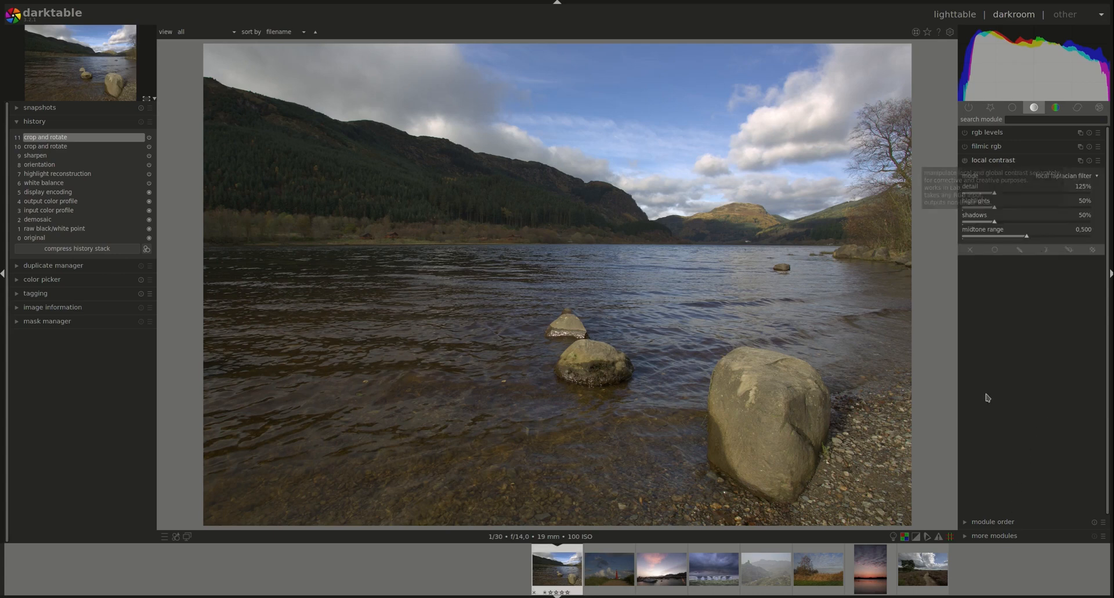
pyautogui.moveTo(923, 201)
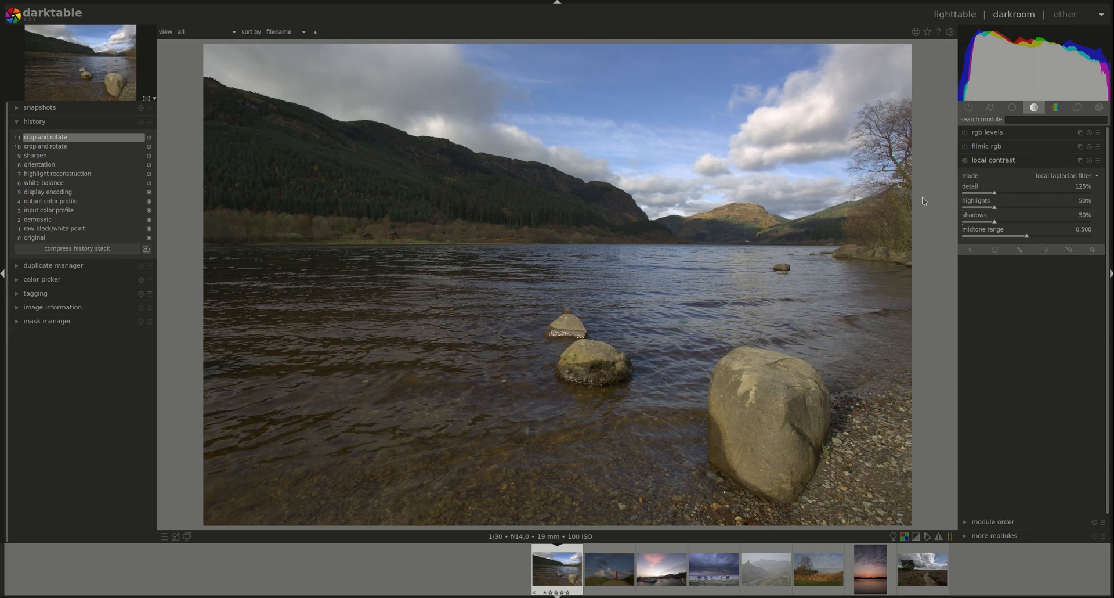
pyautogui.moveTo(1075, 179)
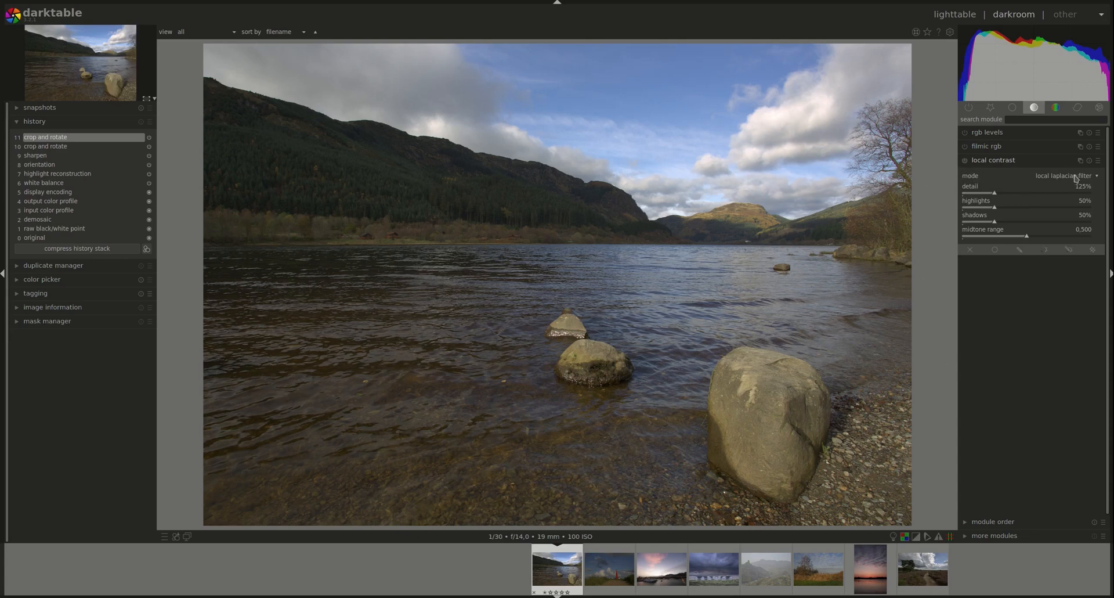
pyautogui.moveTo(1056, 181)
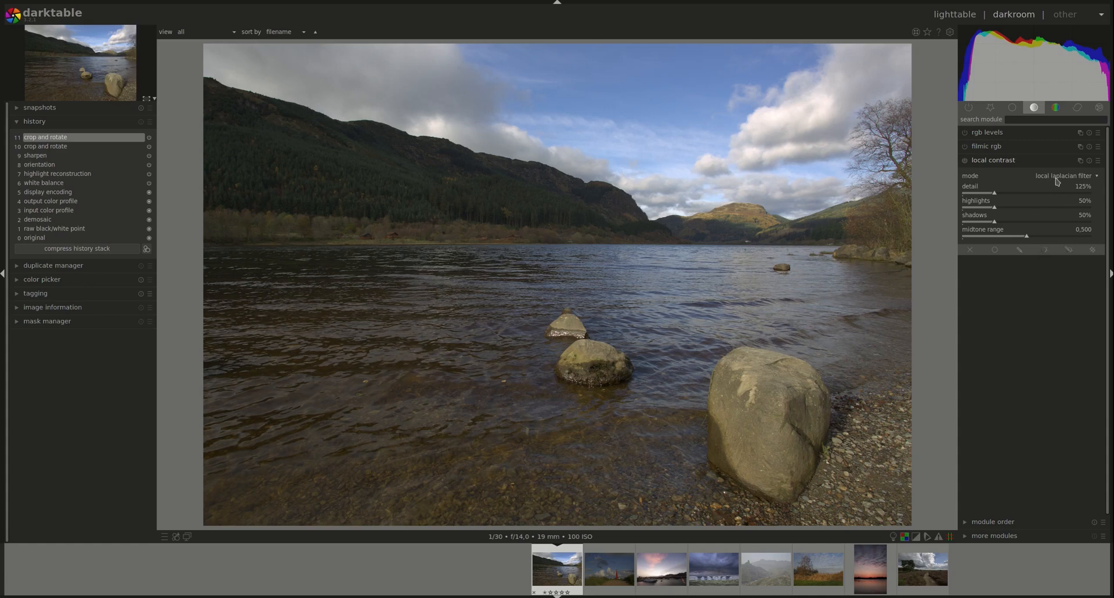
pyautogui.click(1065, 175)
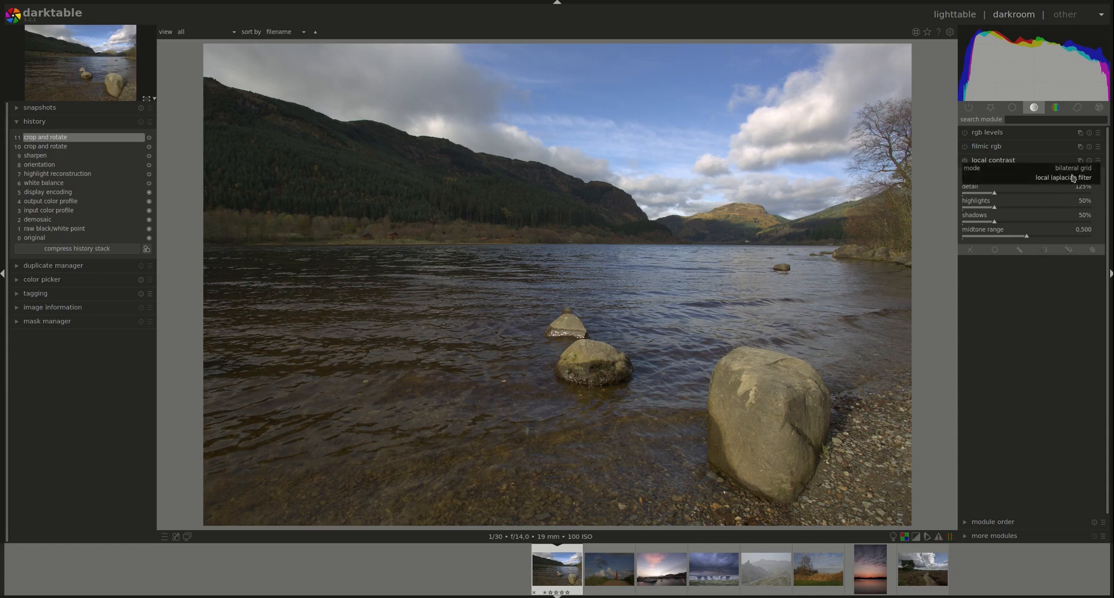
pyautogui.click(1065, 176)
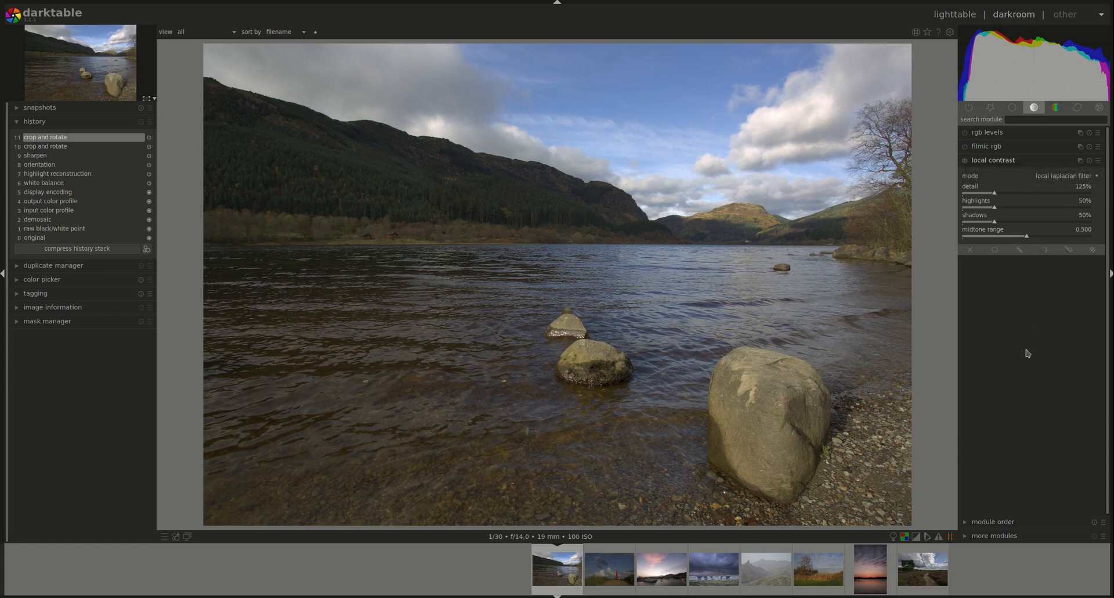
pyautogui.moveTo(1063, 175)
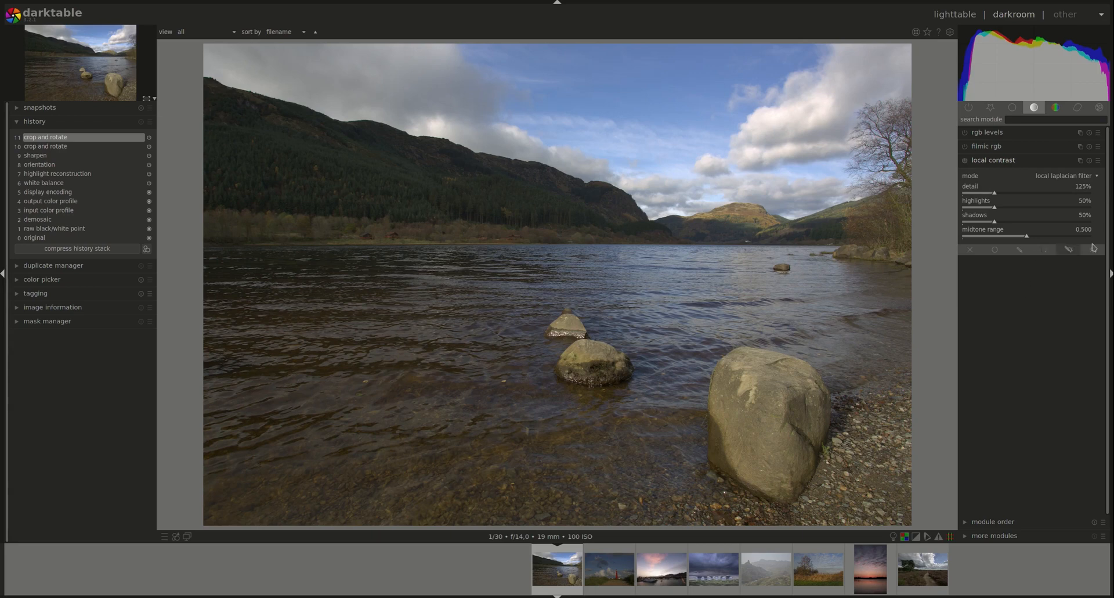
pyautogui.moveTo(1064, 175)
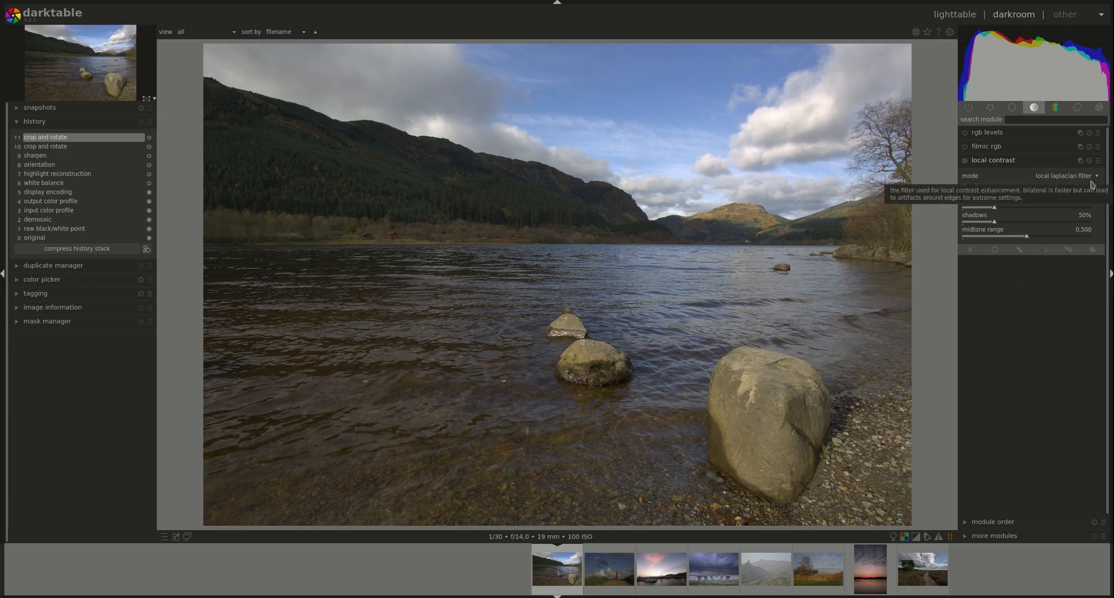
pyautogui.moveTo(1029, 471)
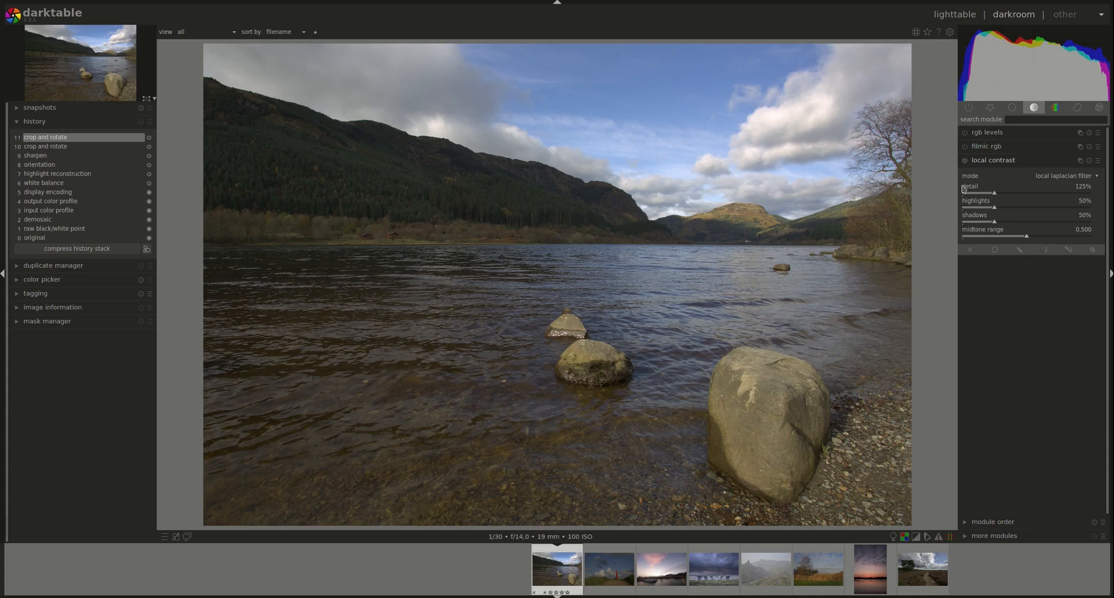
pyautogui.moveTo(1029, 216)
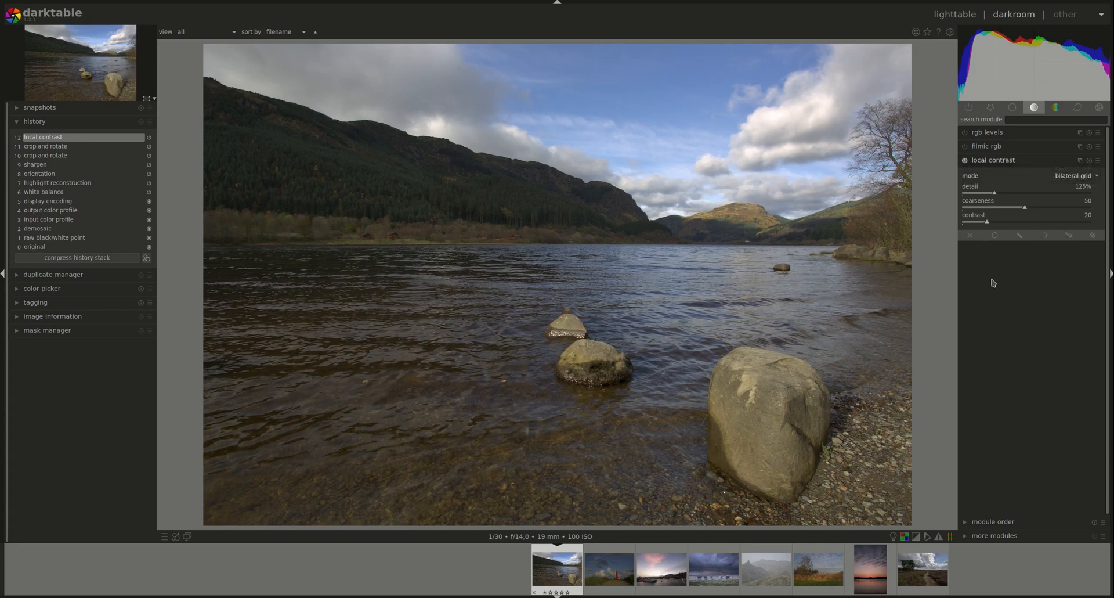
pyautogui.moveTo(1044, 258)
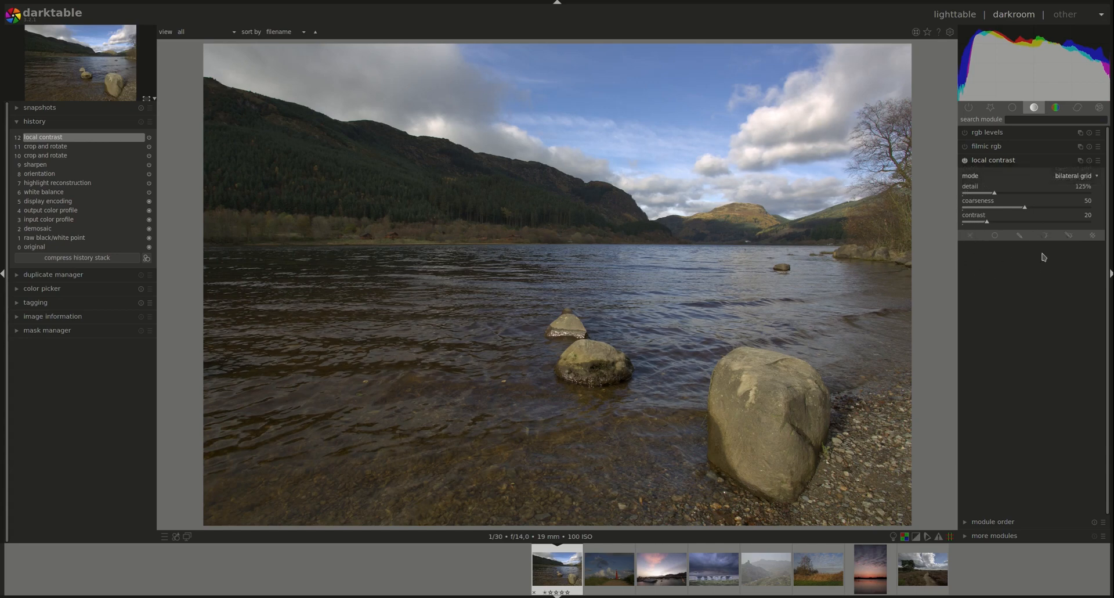
pyautogui.moveTo(1040, 262)
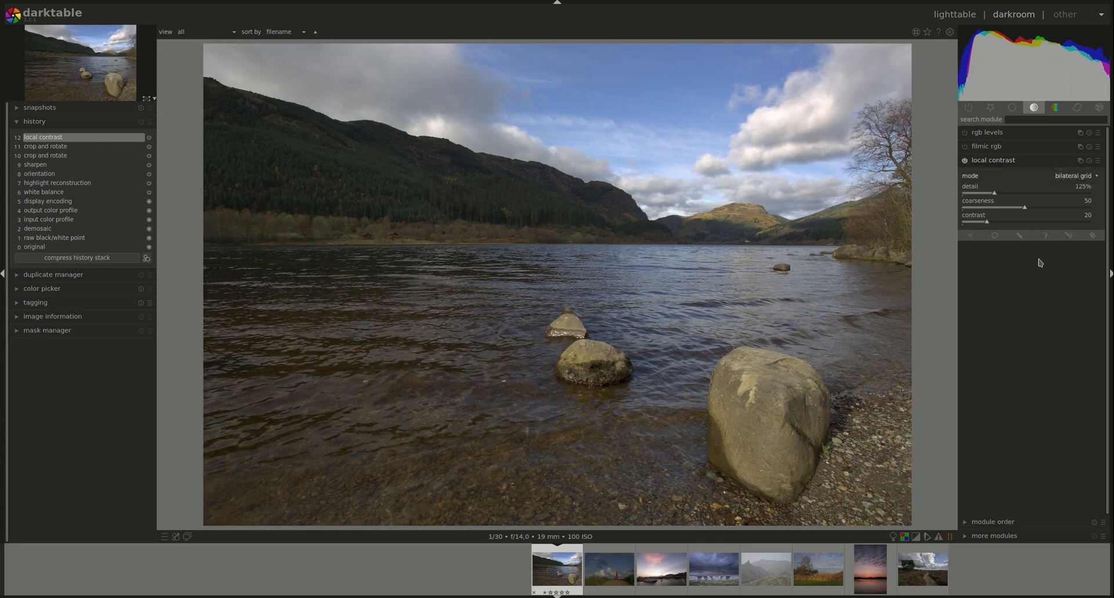
# Step: Keep local laplacian filter mode and bring detail back up to 125%
pyautogui.click(1075, 176)
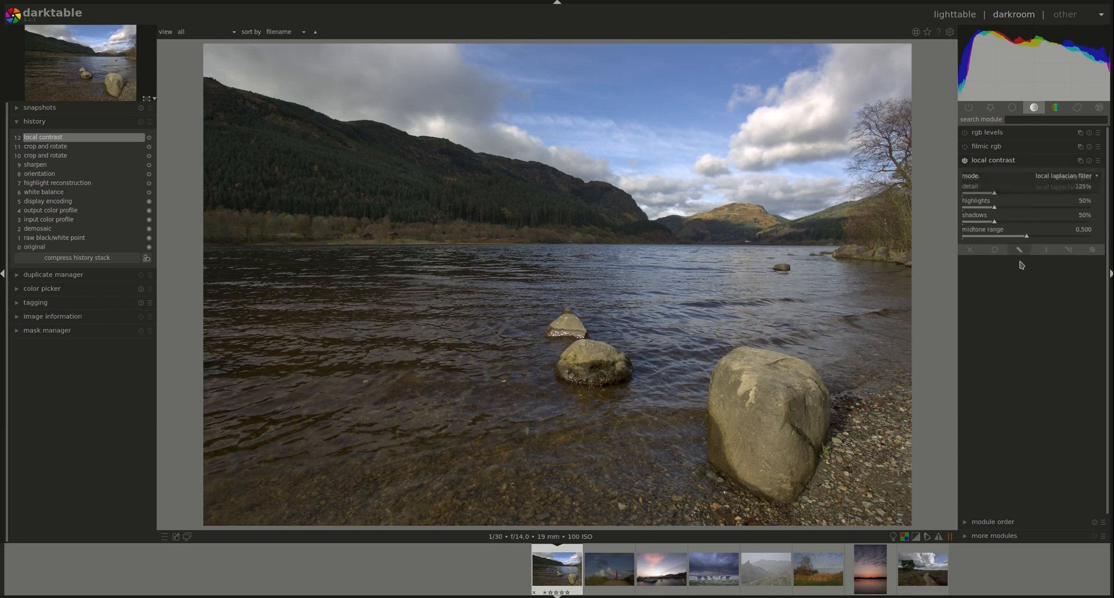
pyautogui.moveTo(981, 197)
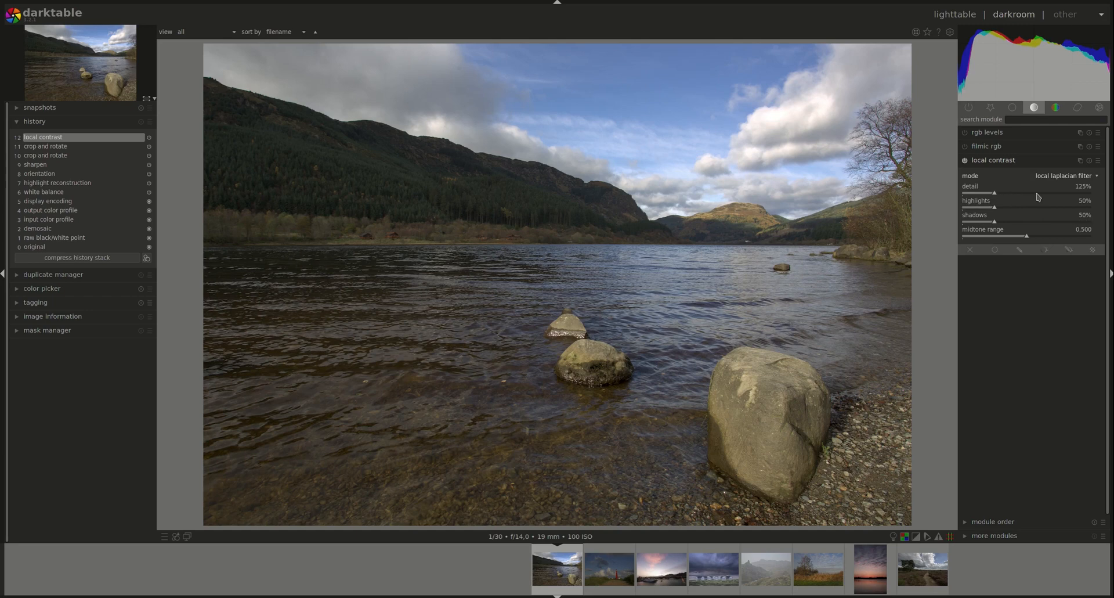
pyautogui.moveTo(994, 198)
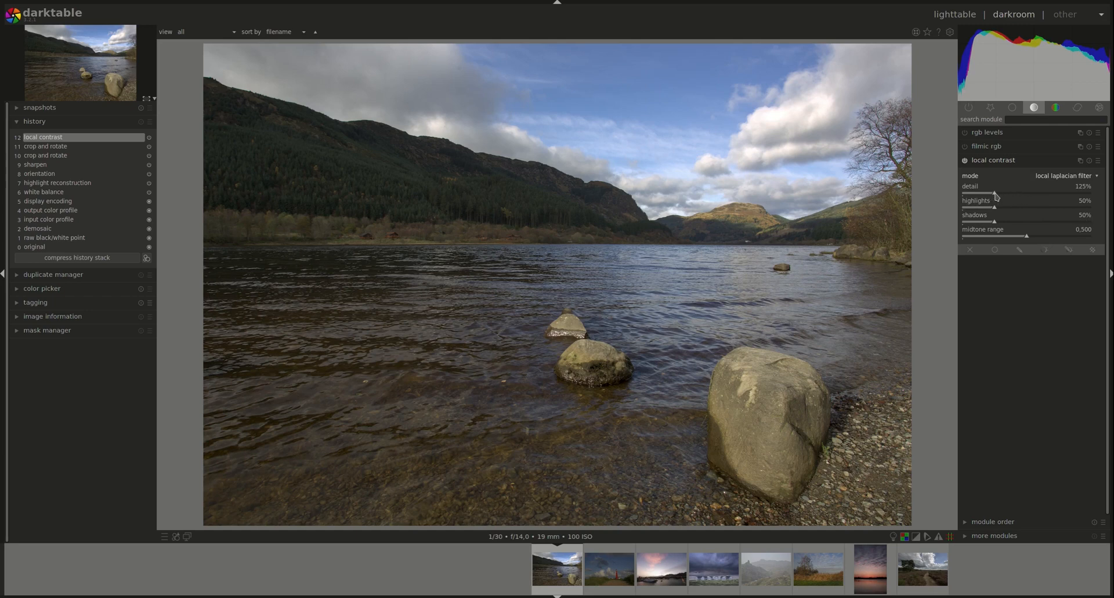
pyautogui.moveTo(1090, 420)
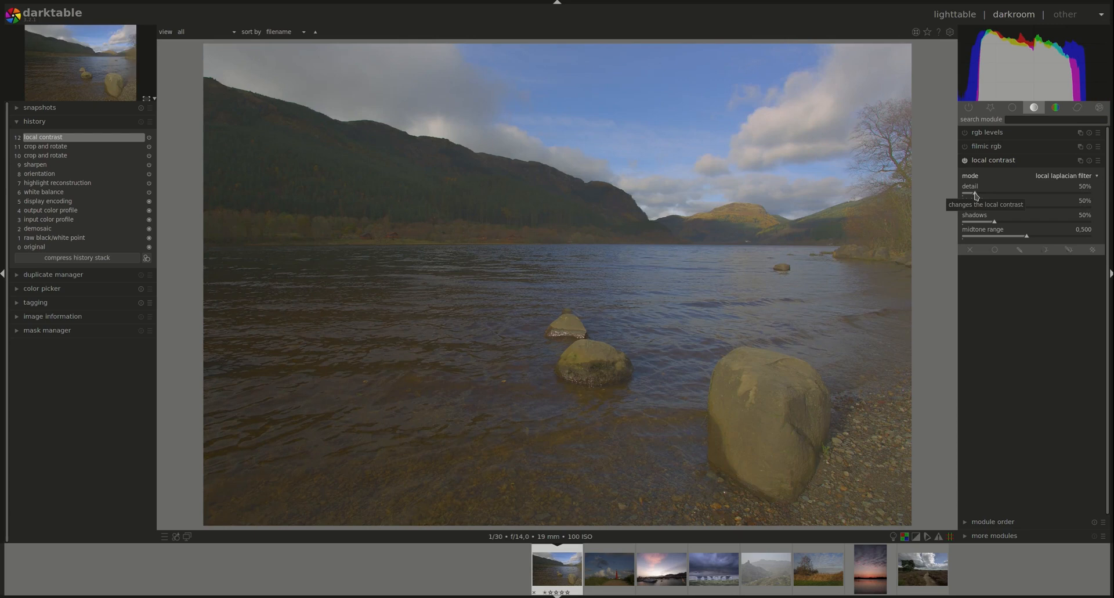
pyautogui.moveTo(967, 193); pyautogui.dragTo(995, 193)
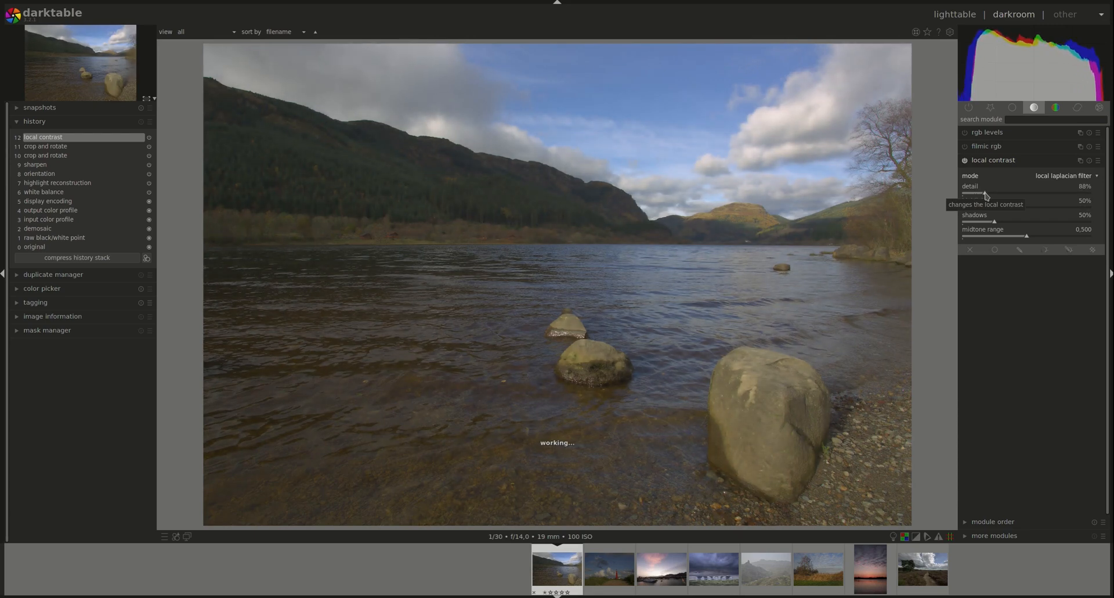
pyautogui.moveTo(984, 193); pyautogui.dragTo(995, 193)
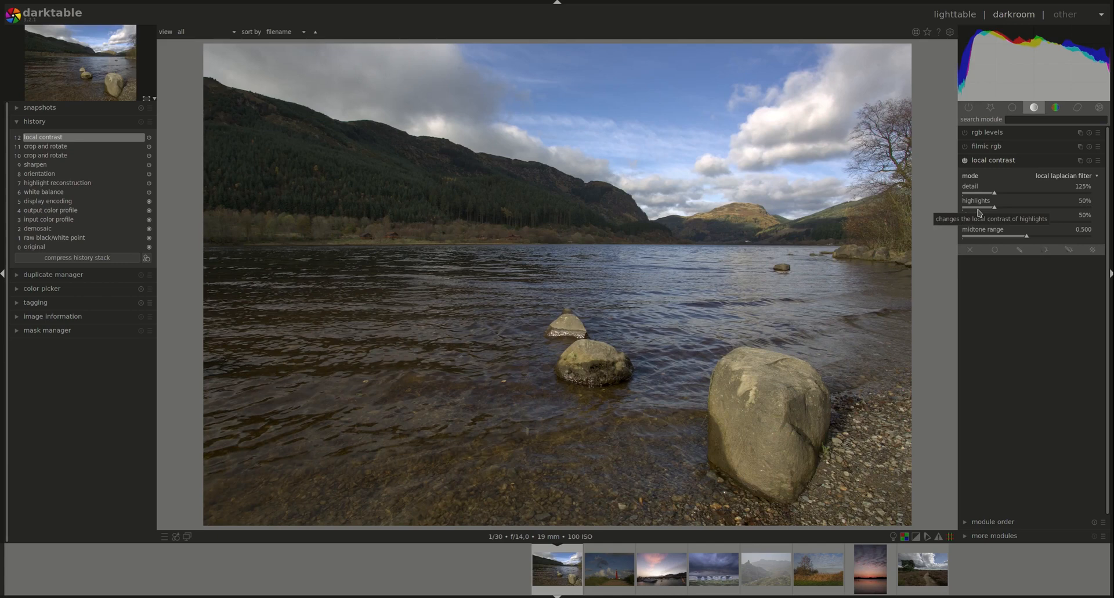
pyautogui.moveTo(944, 276)
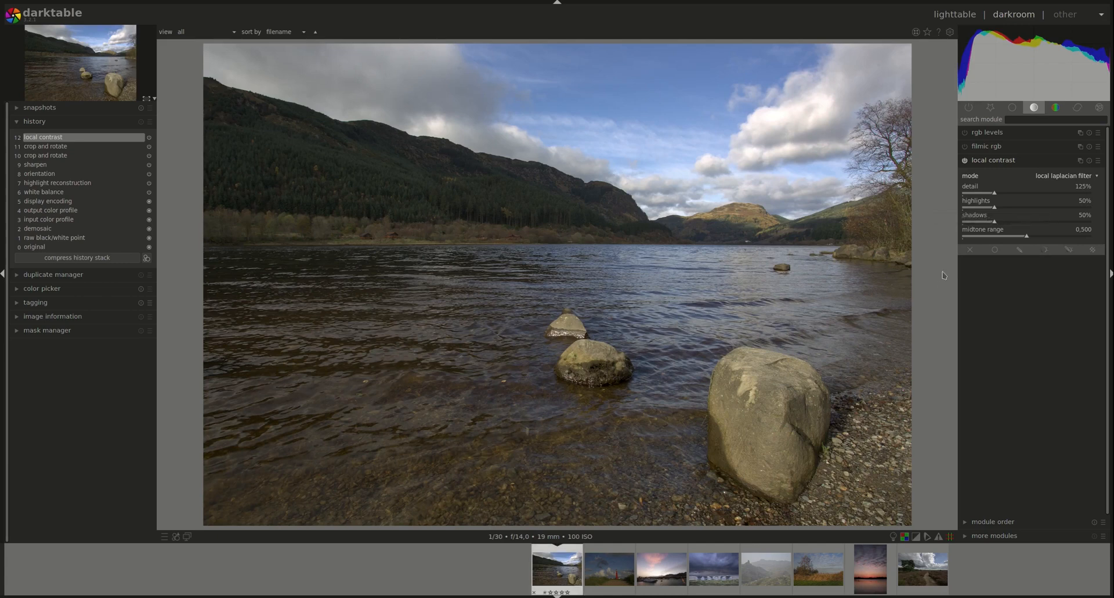
pyautogui.moveTo(984, 211)
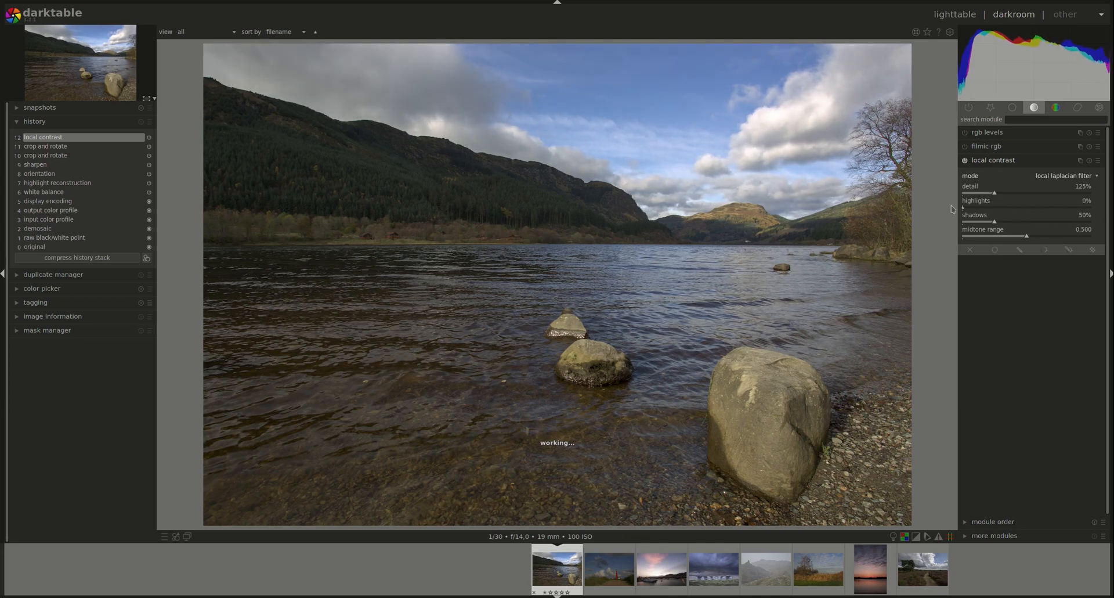
pyautogui.moveTo(1086, 208)
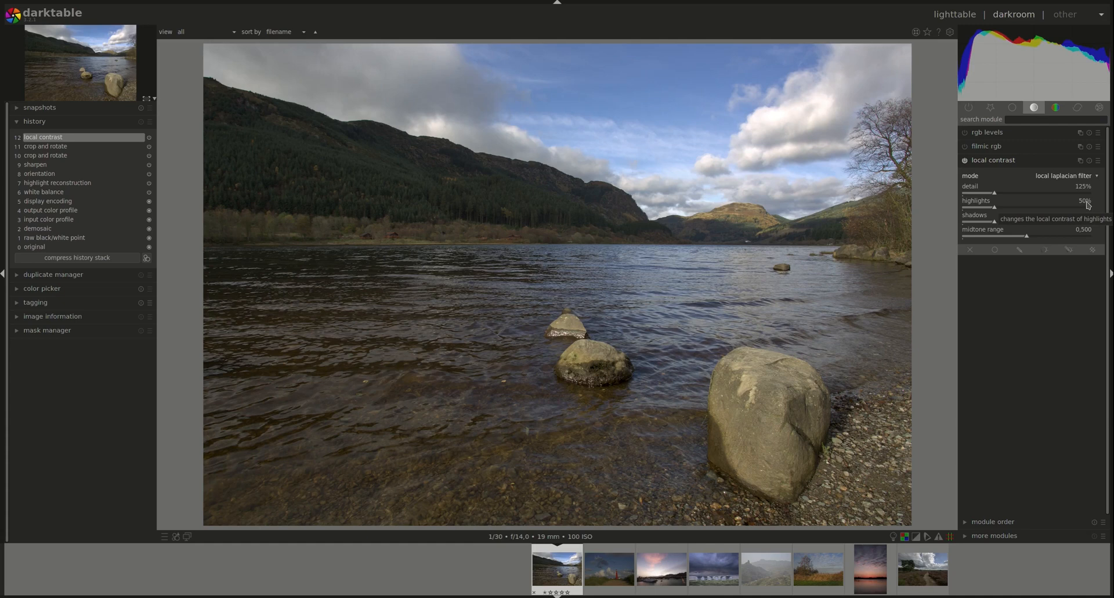
pyautogui.moveTo(1013, 238)
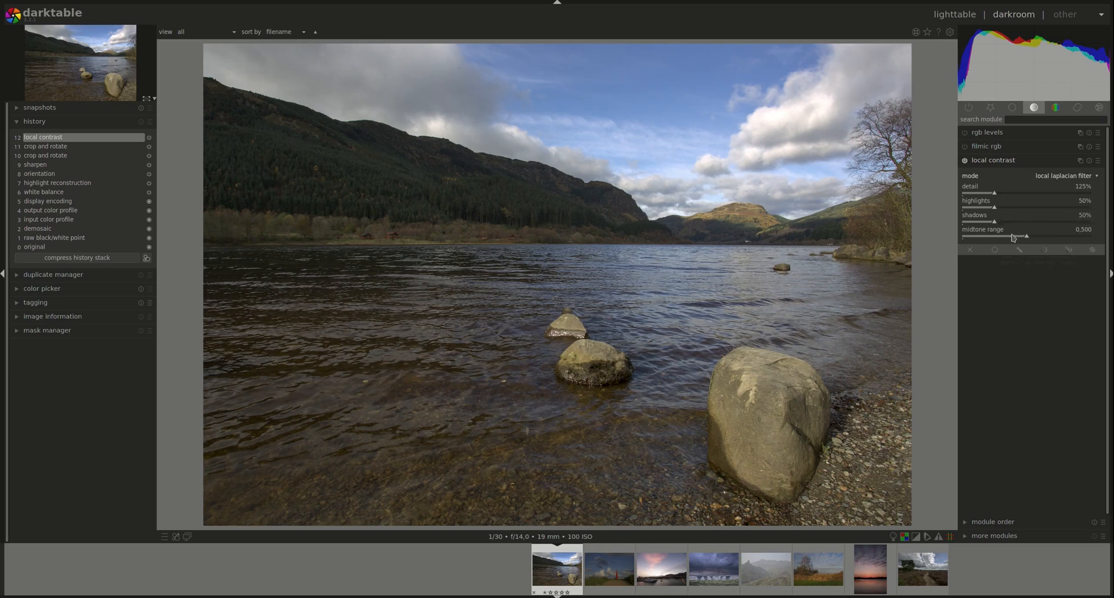
pyautogui.moveTo(995, 210)
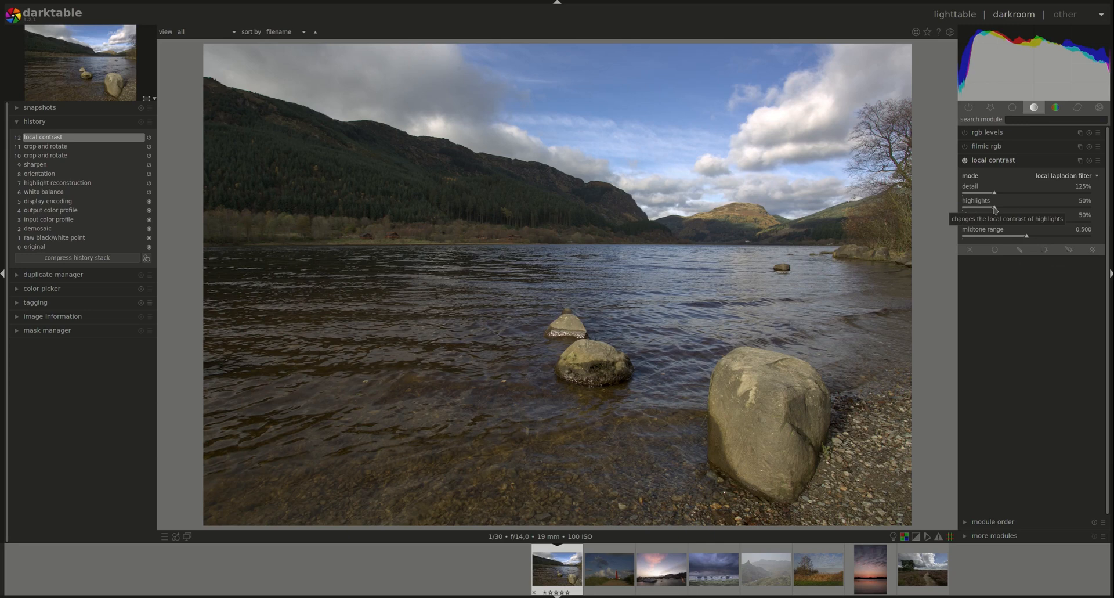
pyautogui.moveTo(1058, 387)
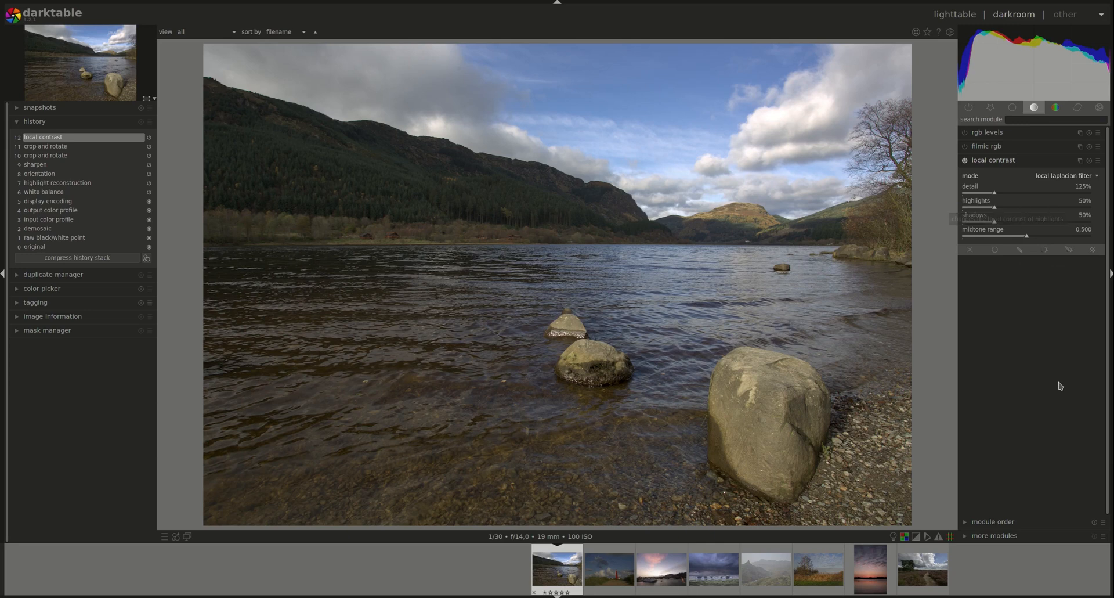
pyautogui.moveTo(995, 214)
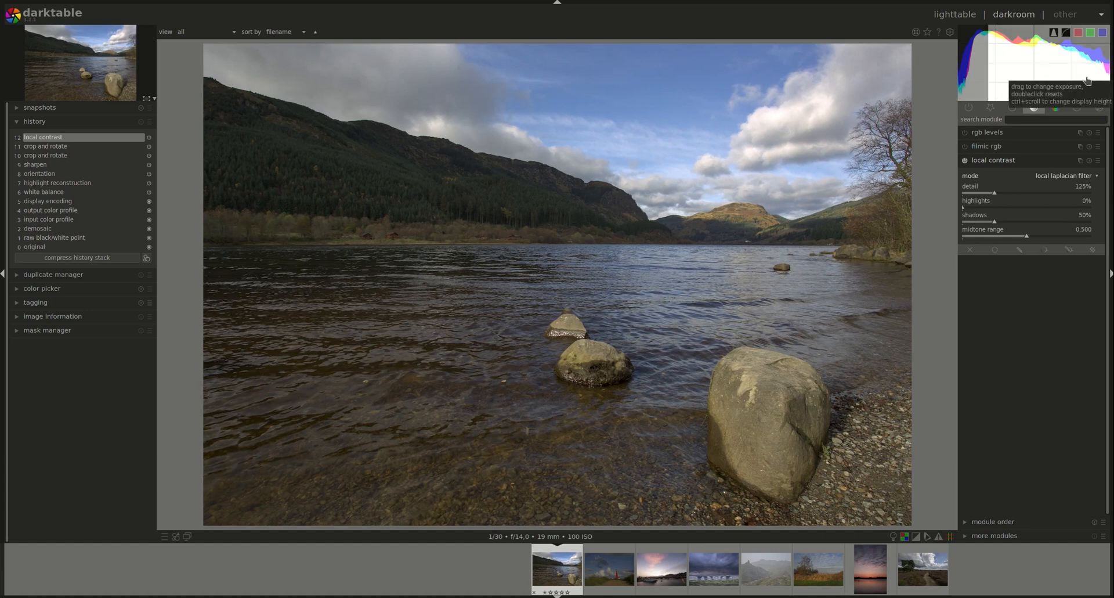
pyautogui.moveTo(976, 204)
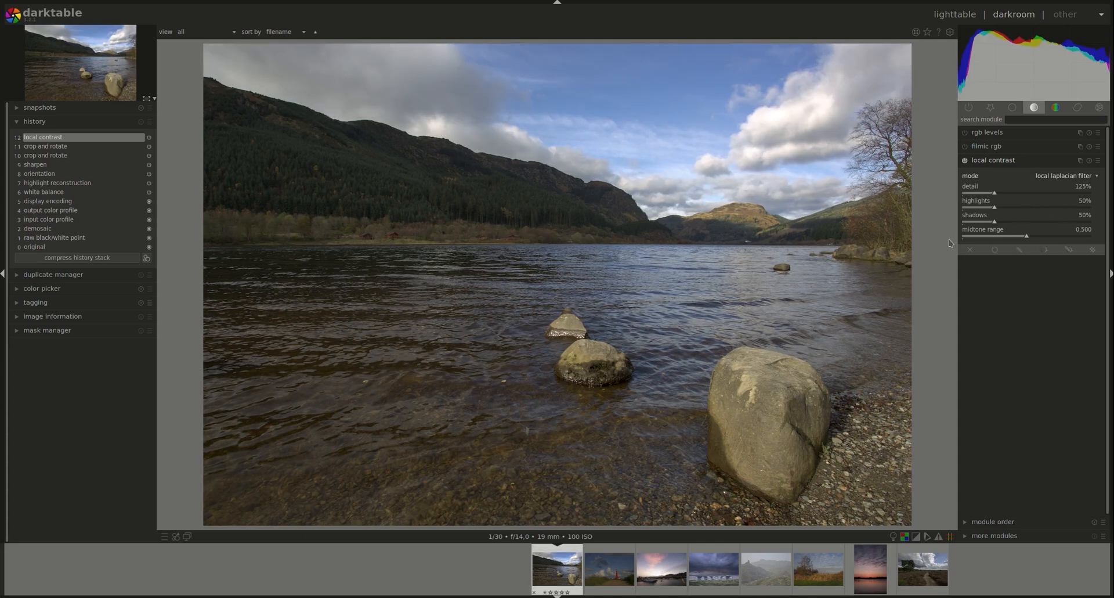
pyautogui.moveTo(987, 218)
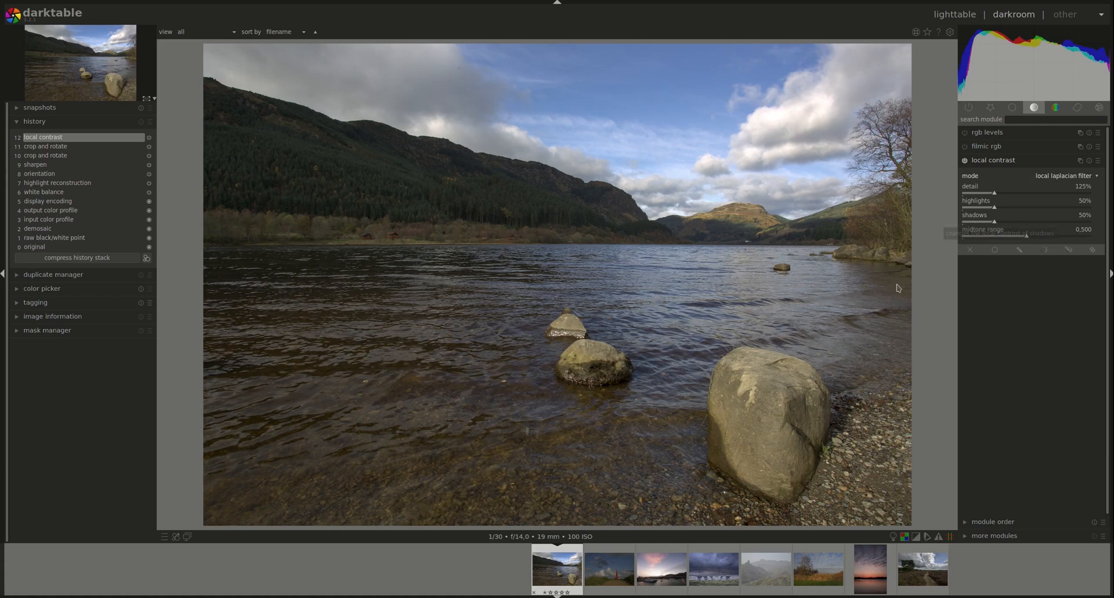
pyautogui.moveTo(529, 182)
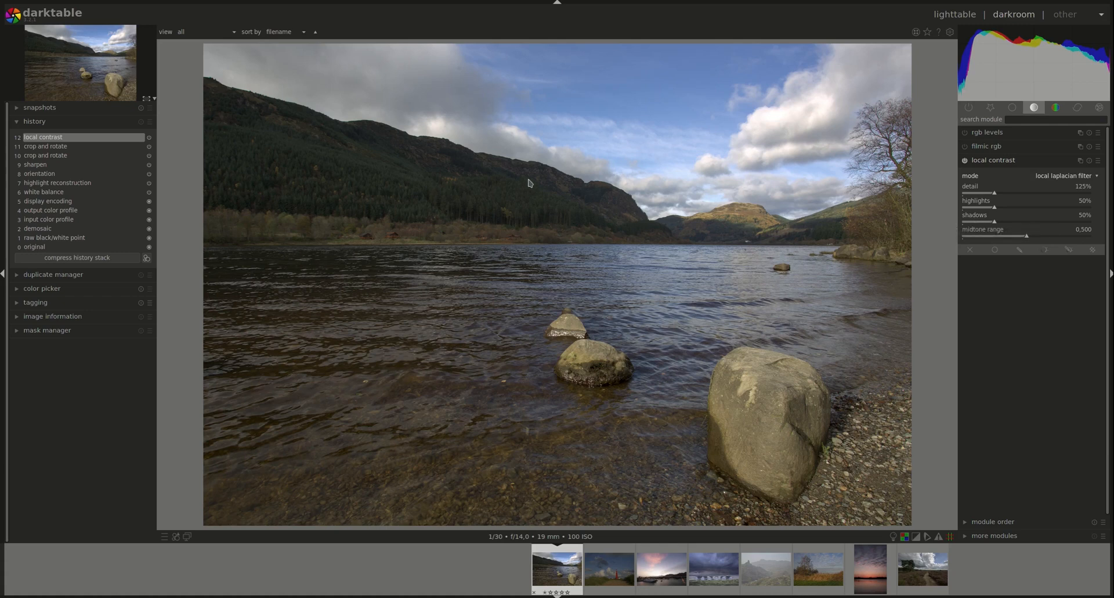
pyautogui.moveTo(578, 200)
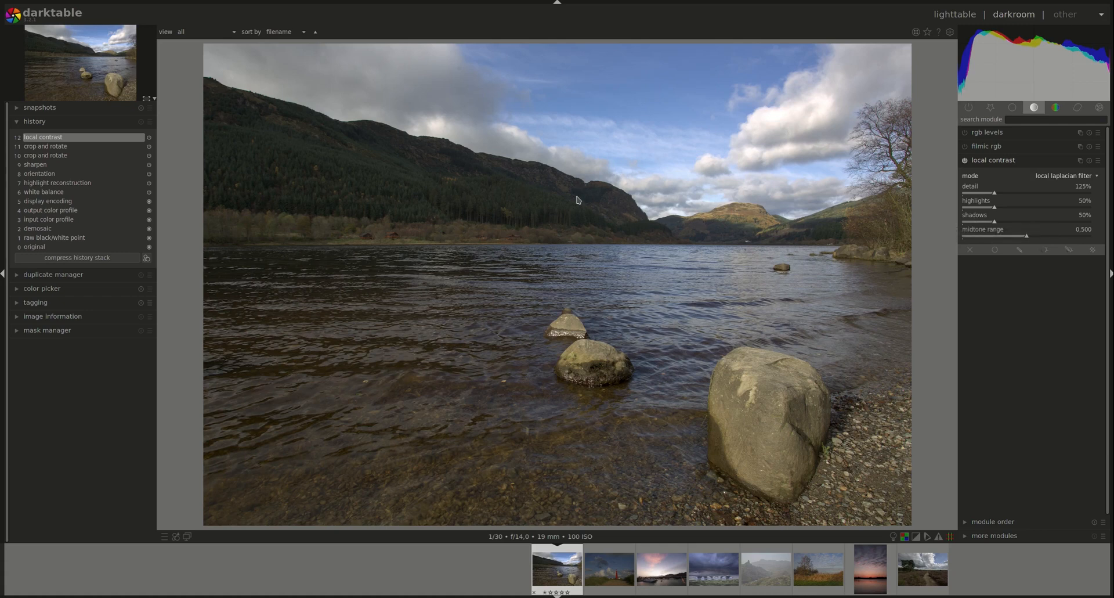
pyautogui.moveTo(654, 197)
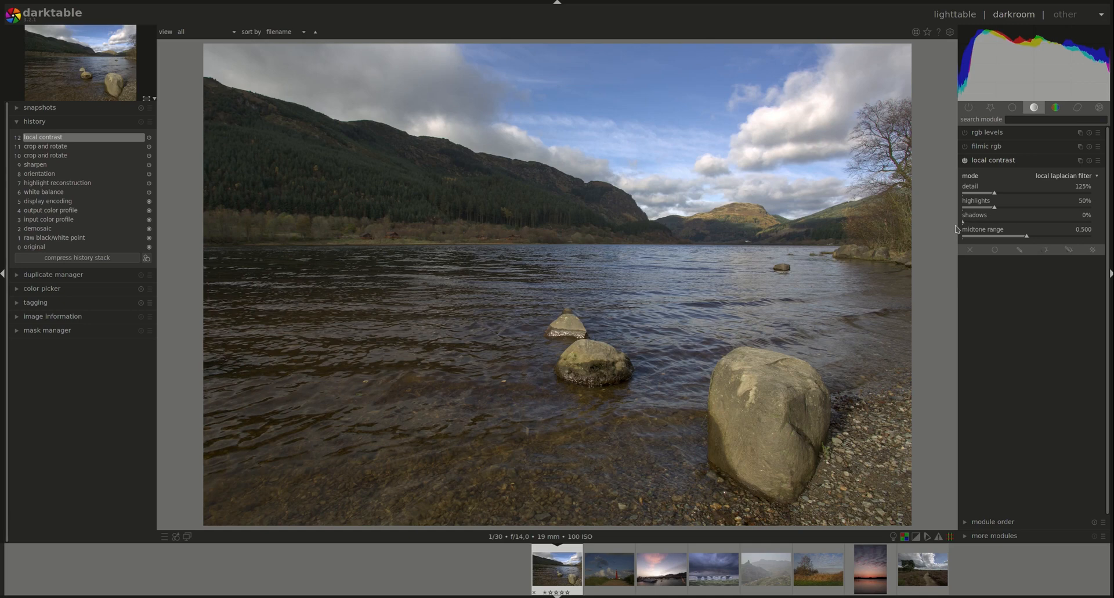
pyautogui.moveTo(1081, 219)
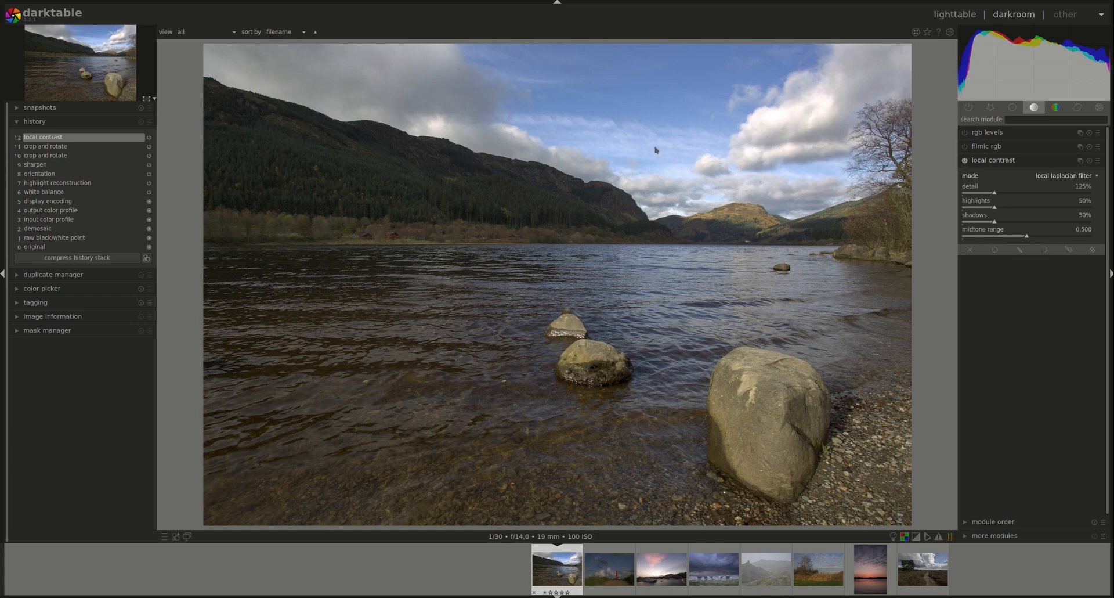
pyautogui.moveTo(964, 230)
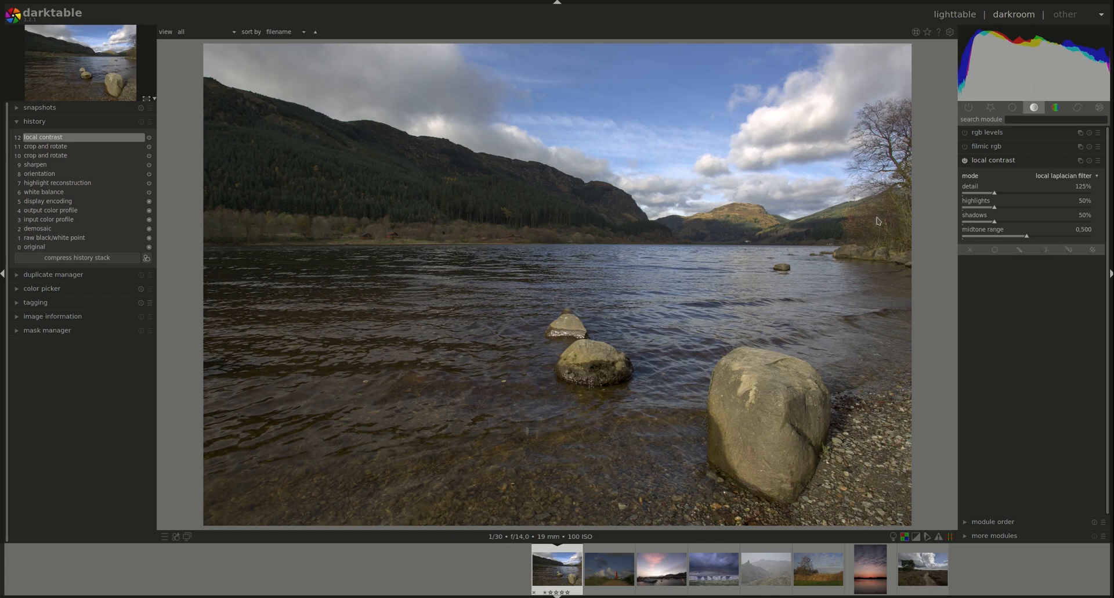
pyautogui.moveTo(989, 274)
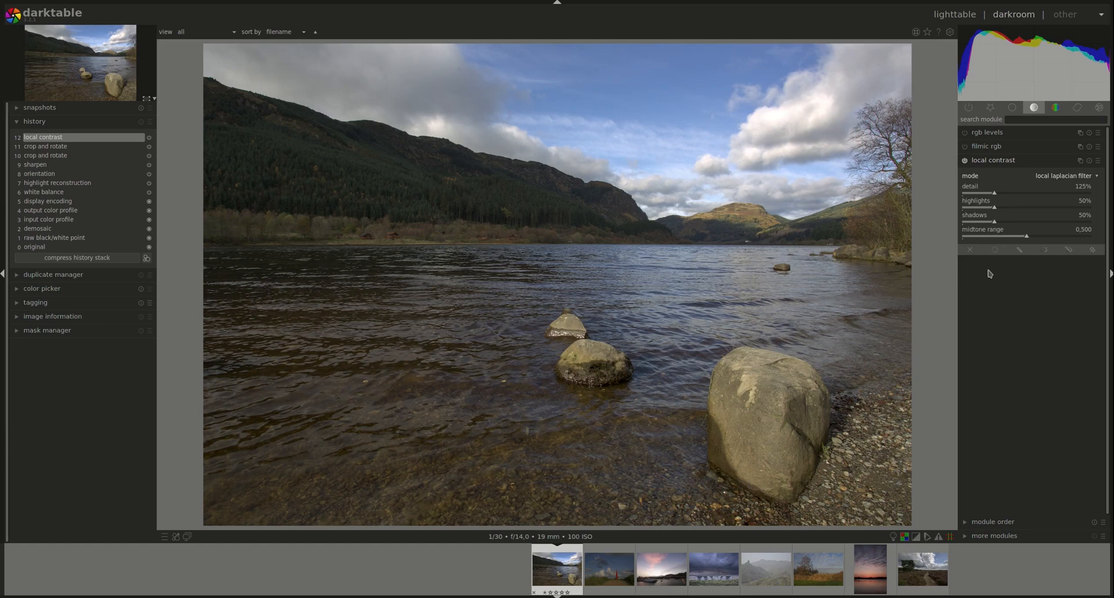
pyautogui.moveTo(958, 259)
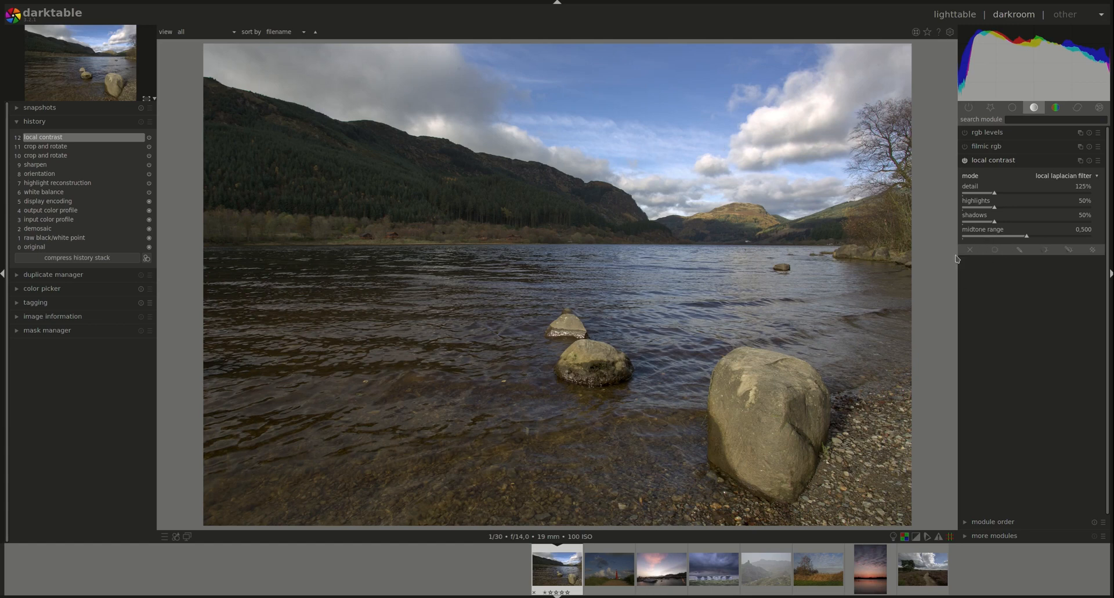
pyautogui.moveTo(844, 43)
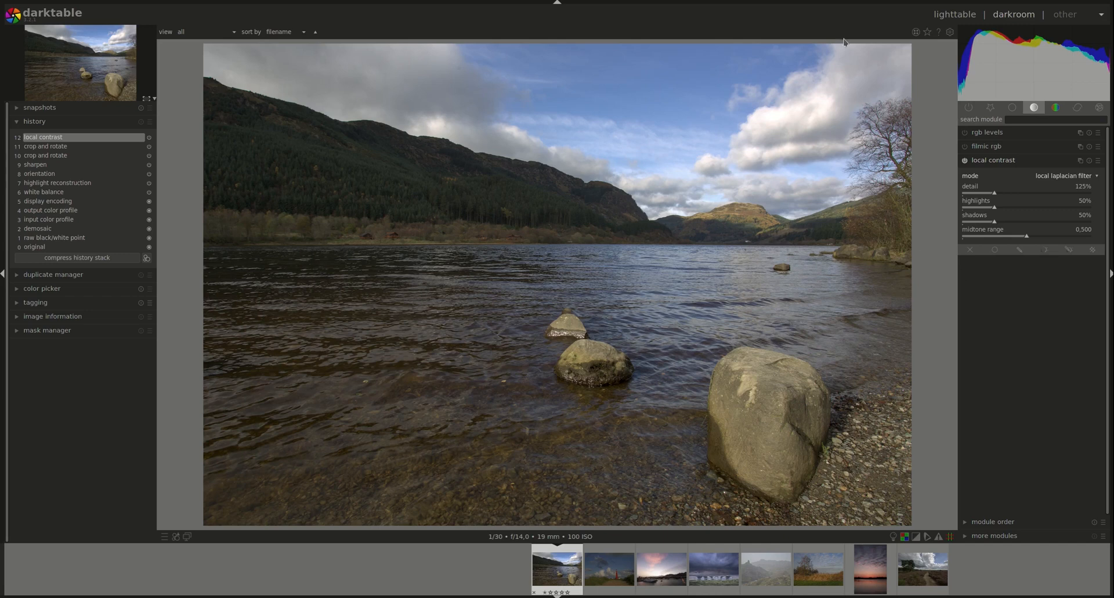
pyautogui.moveTo(989, 268)
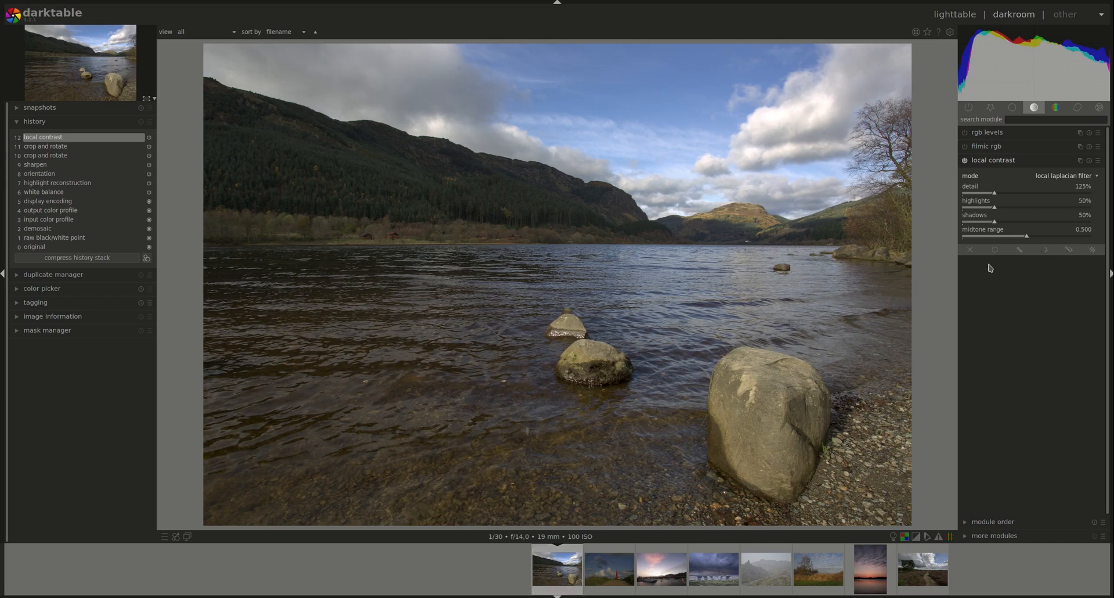
pyautogui.moveTo(974, 385)
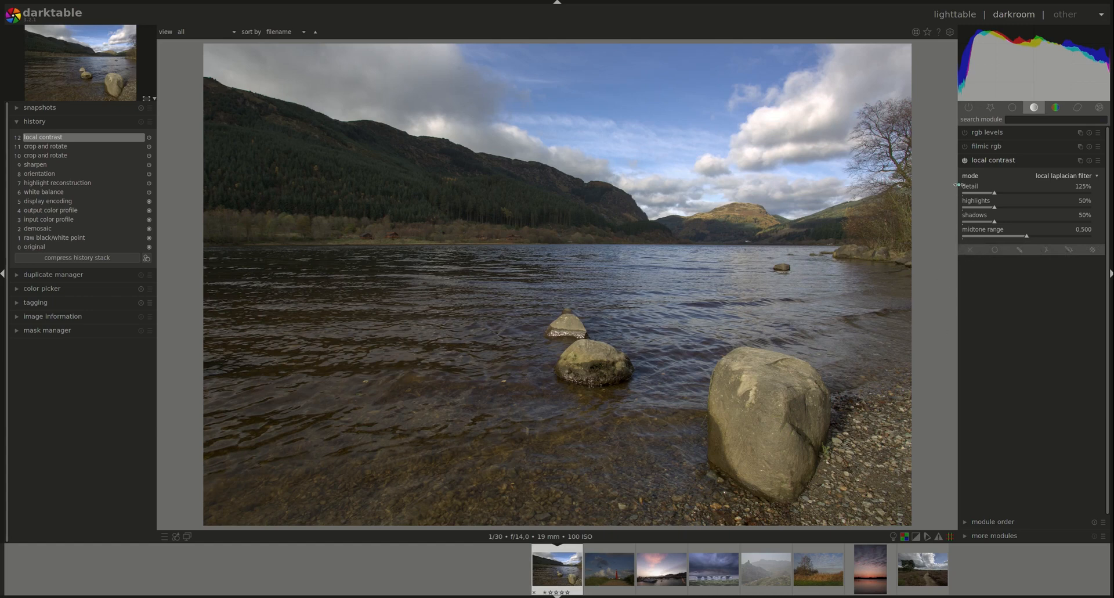
pyautogui.moveTo(946, 260)
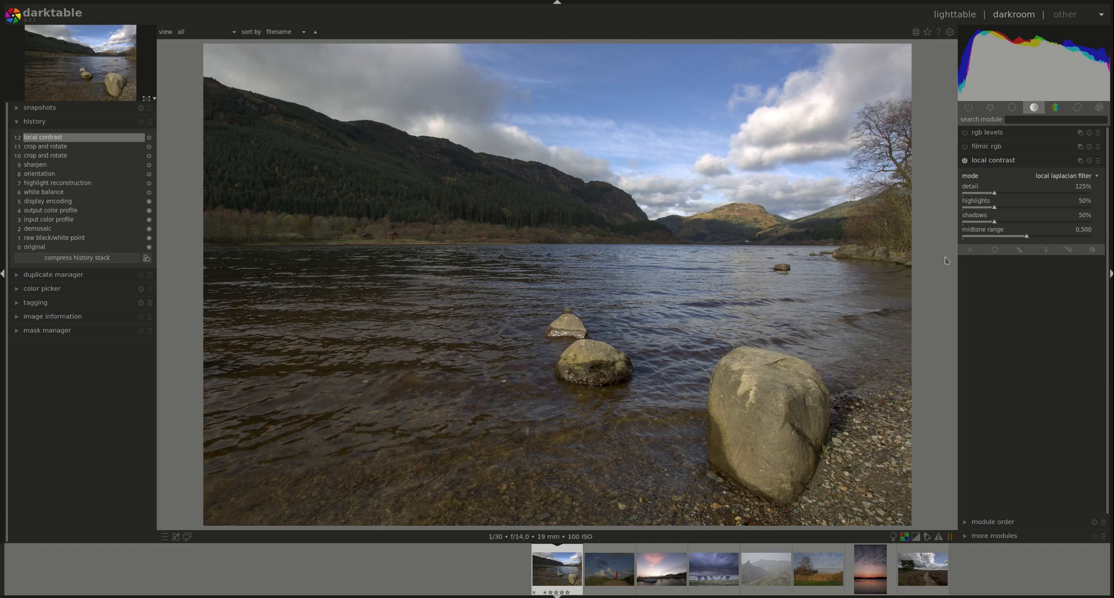
pyautogui.moveTo(1031, 245)
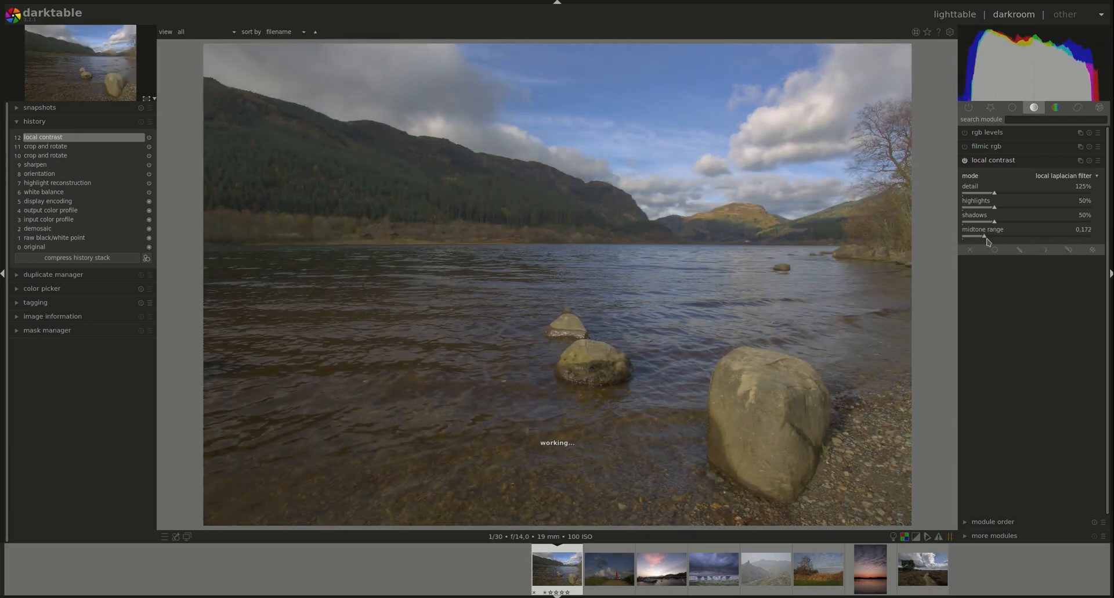
# Step: Try a narrower midtone range, leave it at 0.500, and bring up the mode choices
pyautogui.moveTo(984, 236); pyautogui.dragTo(992, 236)
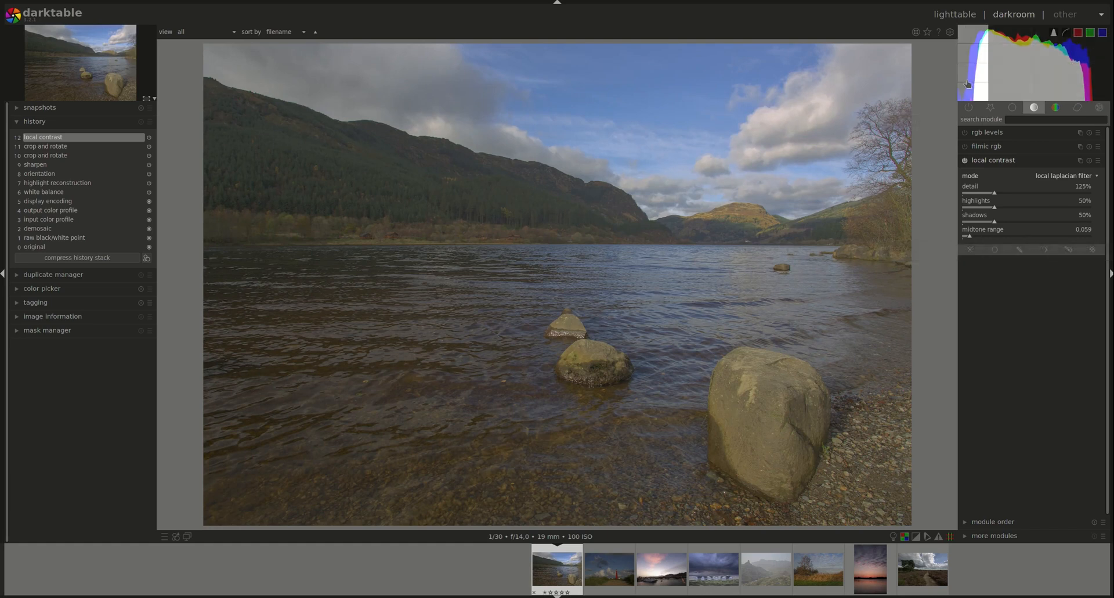
pyautogui.moveTo(961, 77)
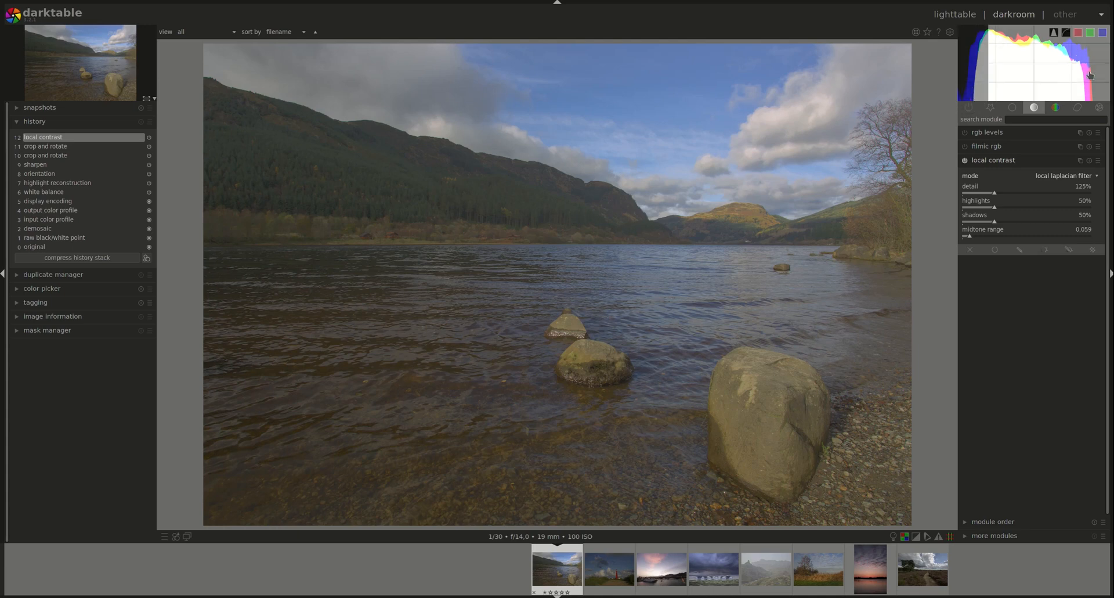
pyautogui.moveTo(978, 94)
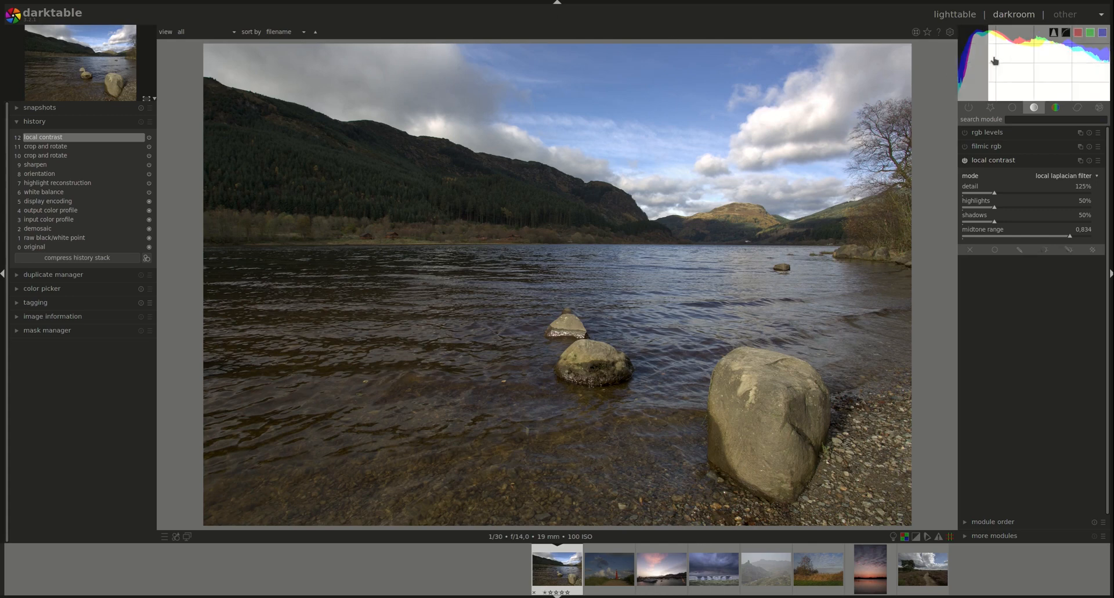
pyautogui.moveTo(1037, 62)
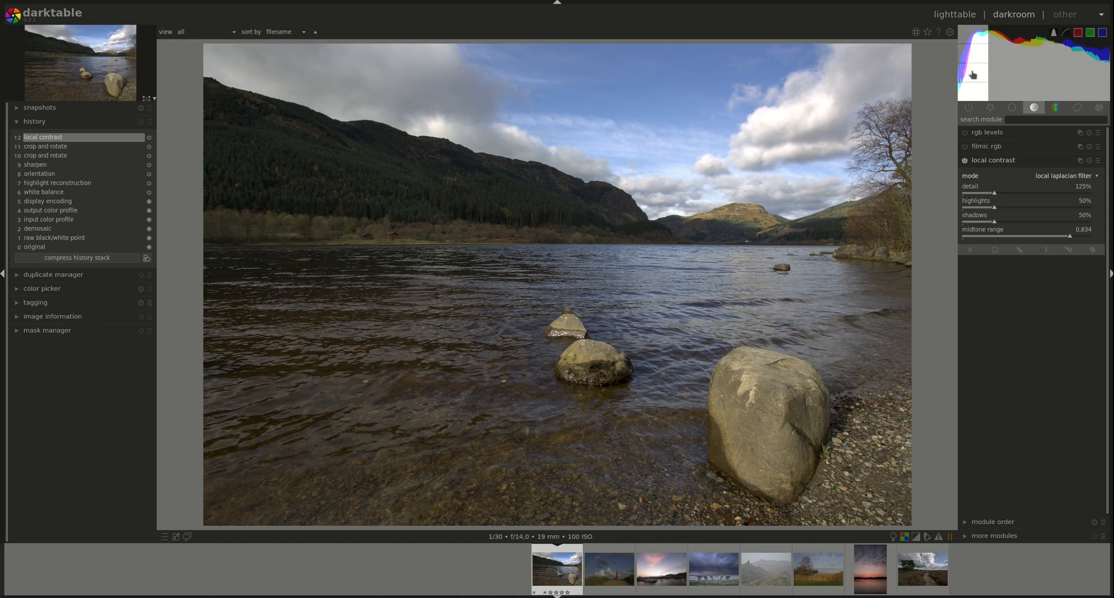
pyautogui.click(1064, 175)
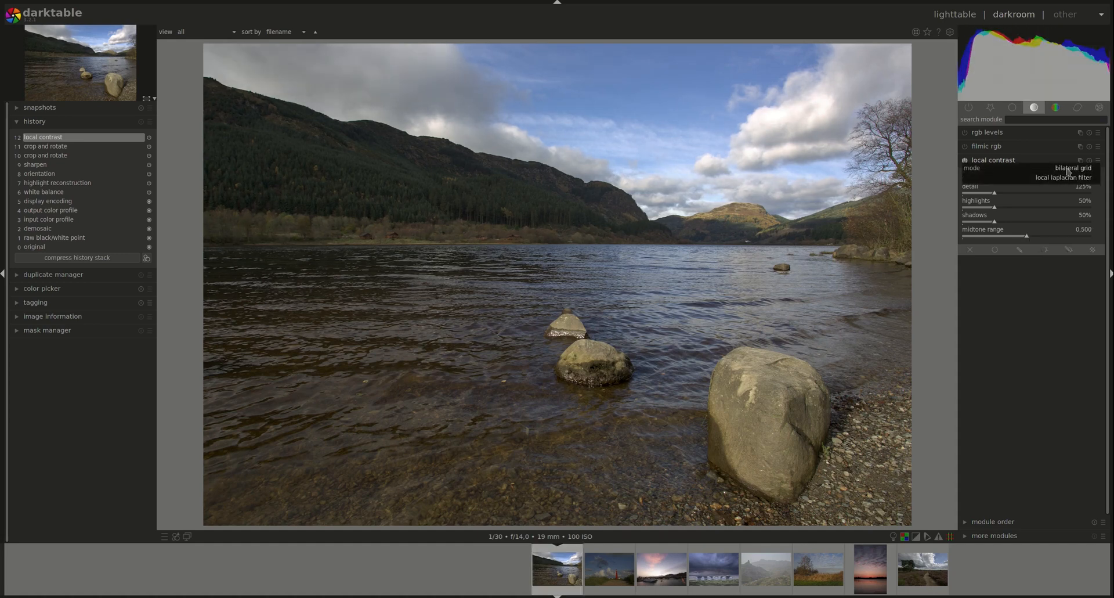
# Step: Switch local contrast to bilateral grid mode with detail 125%, coarseness 50, contrast 20
pyautogui.click(1073, 169)
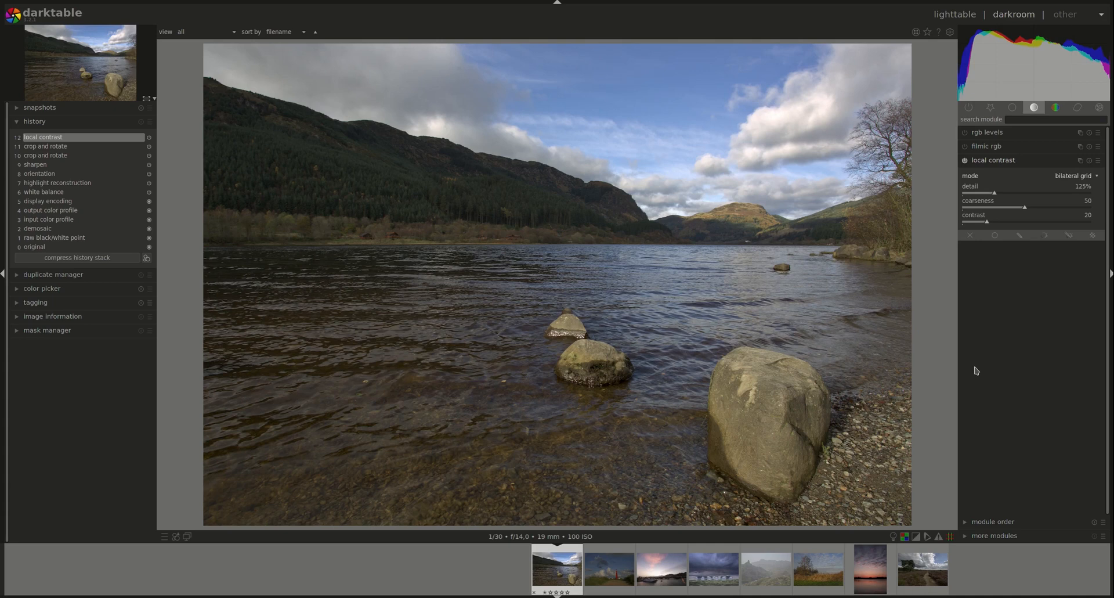
pyautogui.moveTo(971, 195)
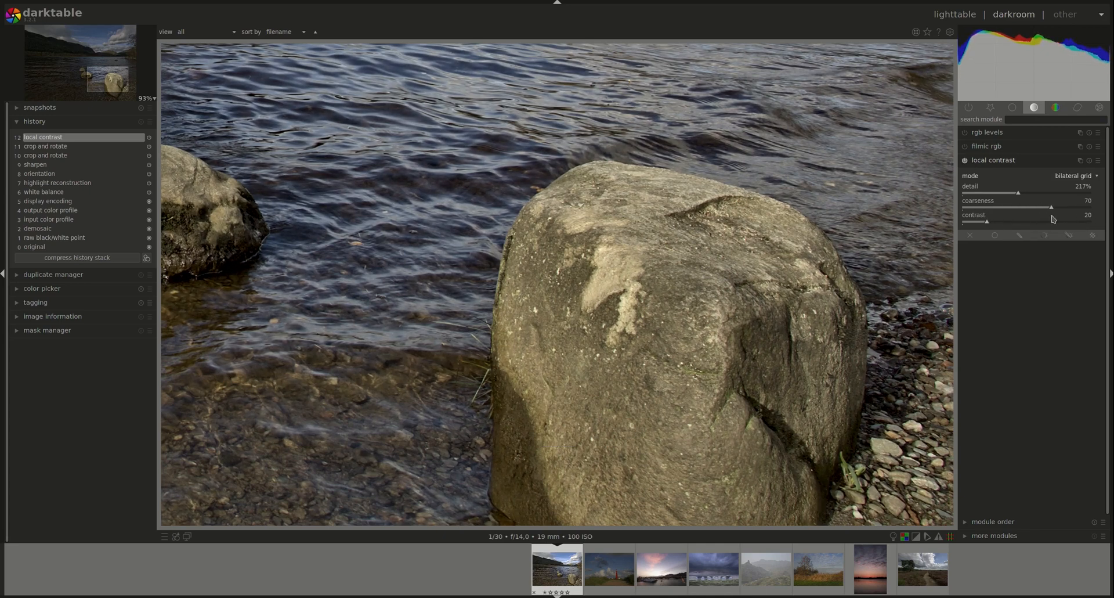
pyautogui.moveTo(1052, 219)
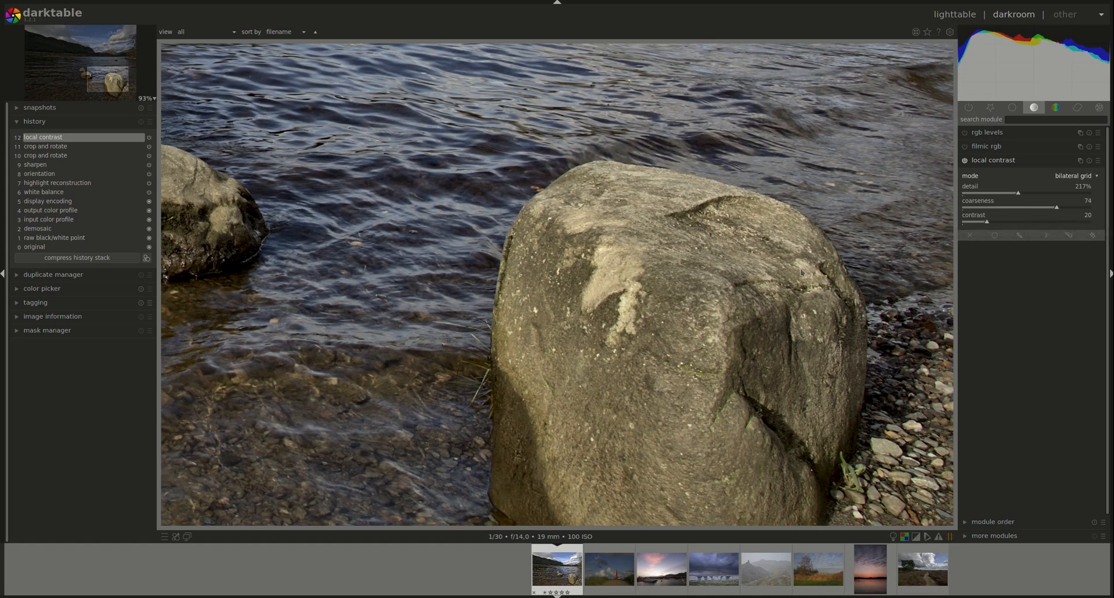
pyautogui.moveTo(1059, 208)
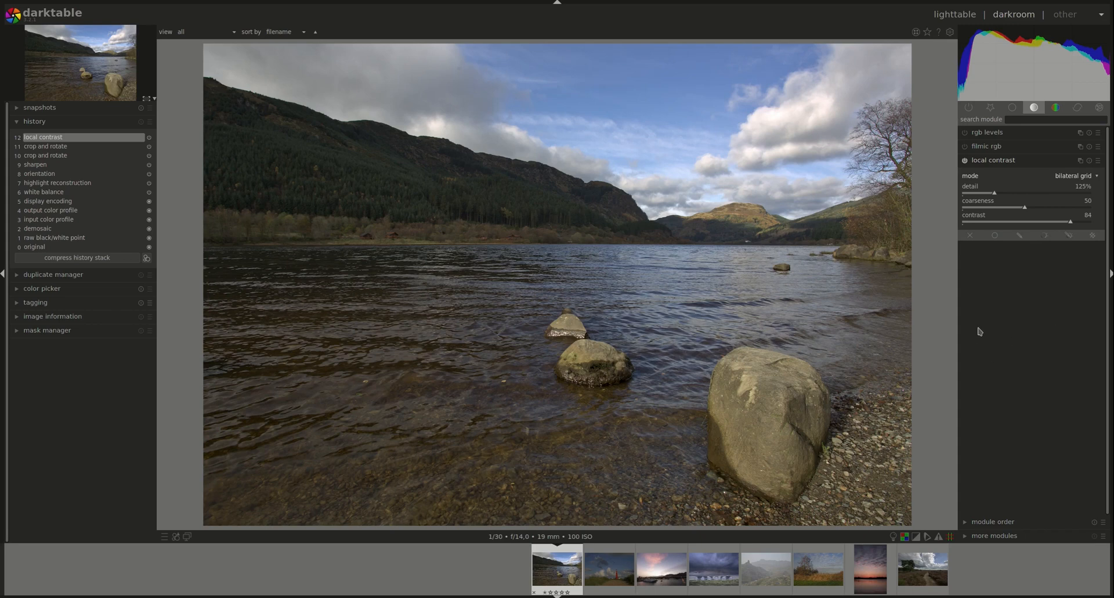
pyautogui.moveTo(1007, 274)
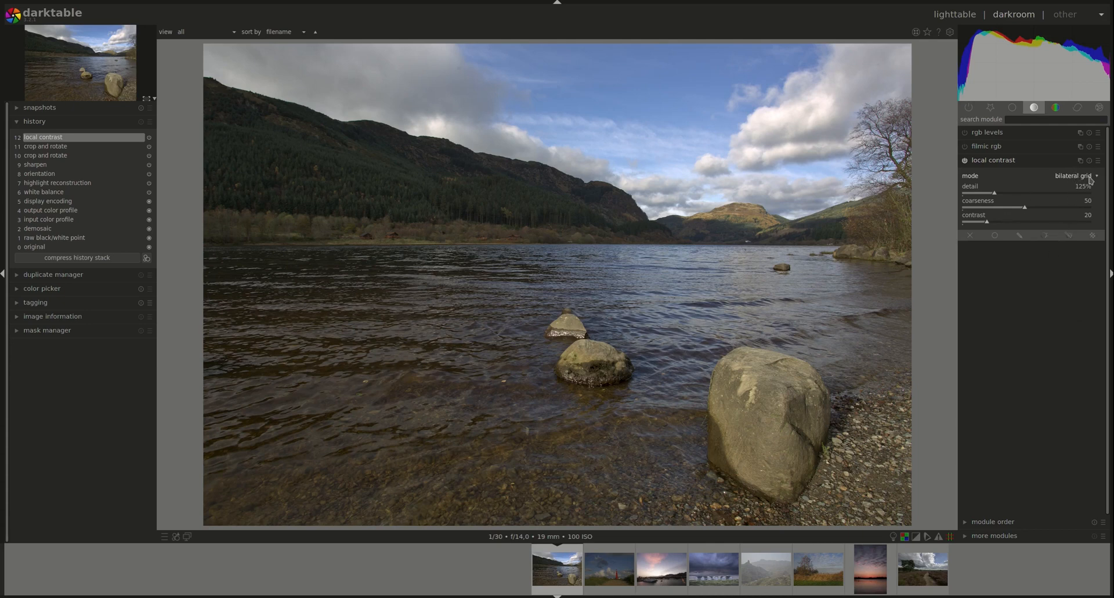
pyautogui.moveTo(1099, 187)
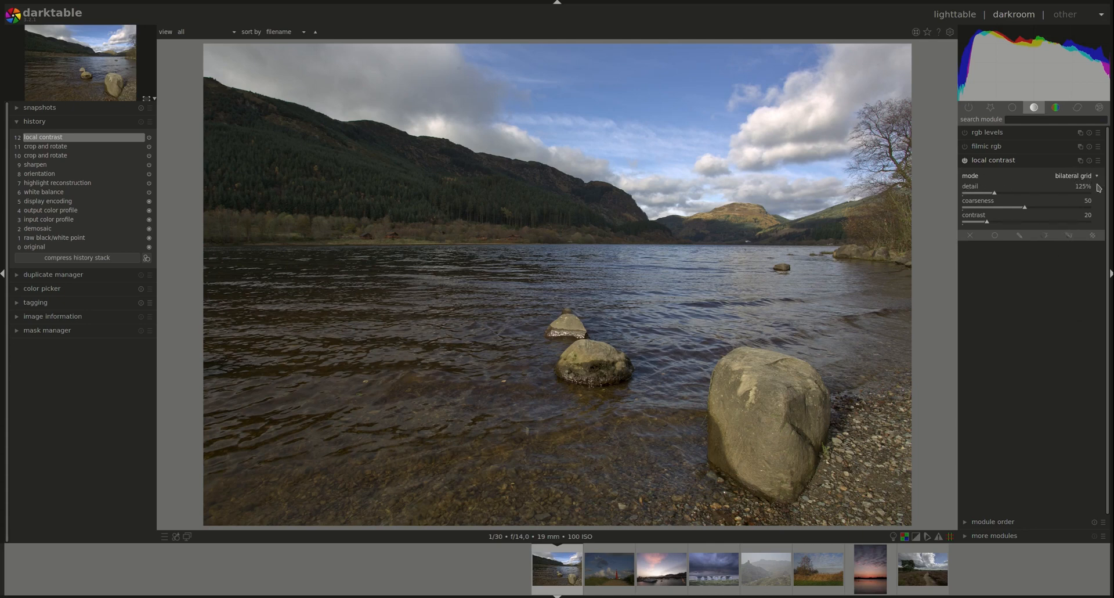
# Step: Bring up the local contrast mode choices with contrast back at 20
pyautogui.click(1072, 175)
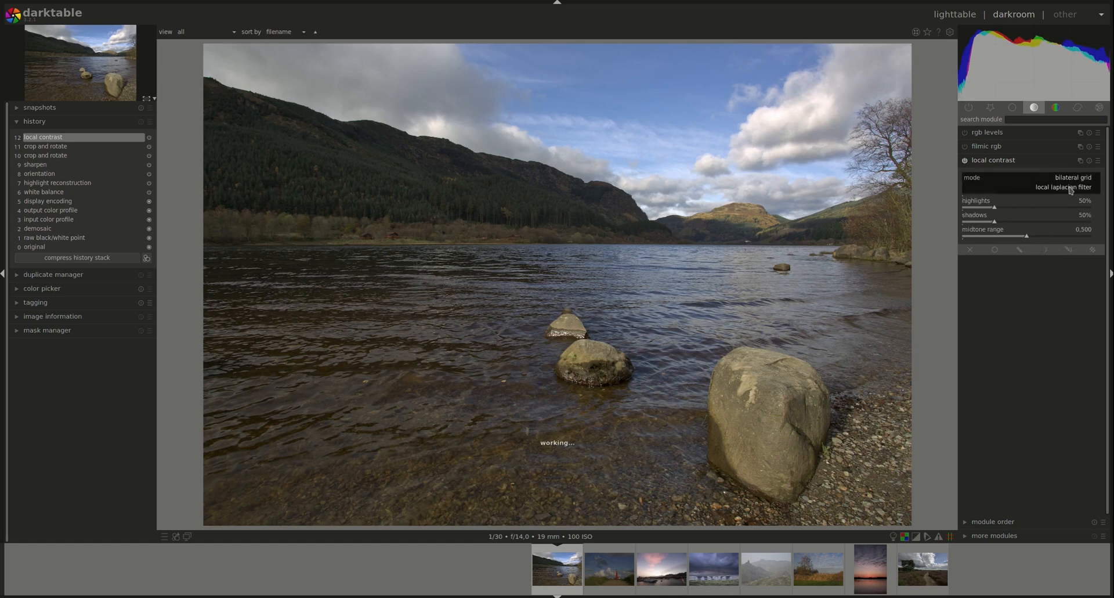
# Step: Return local contrast to local laplacian filter mode with detail 125%, highlights and shadows 50%, midtone range 0.500
pyautogui.click(1065, 187)
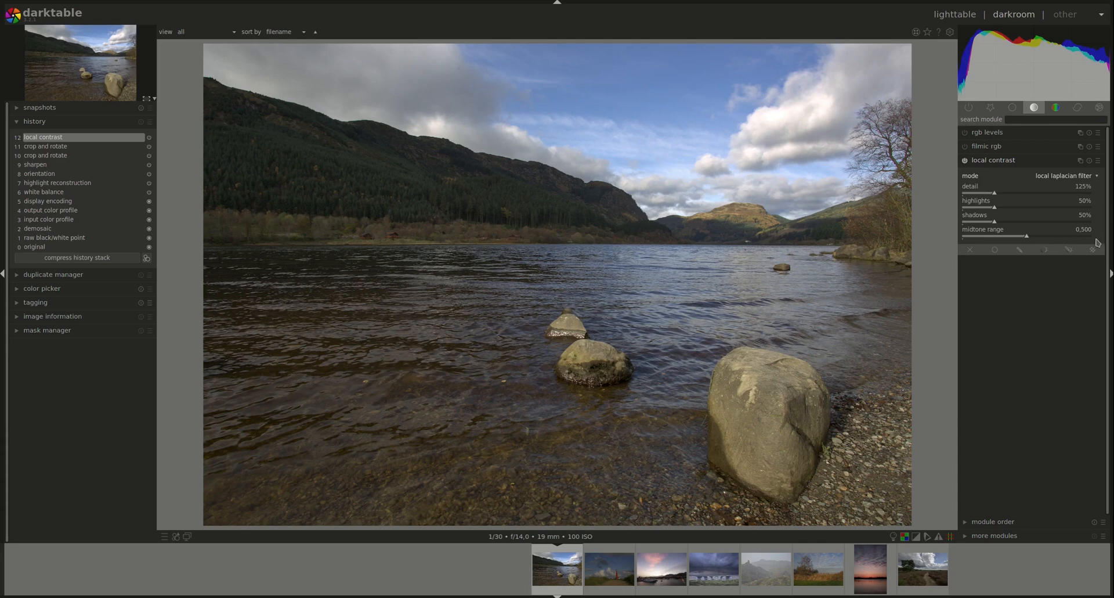
pyautogui.moveTo(1084, 303)
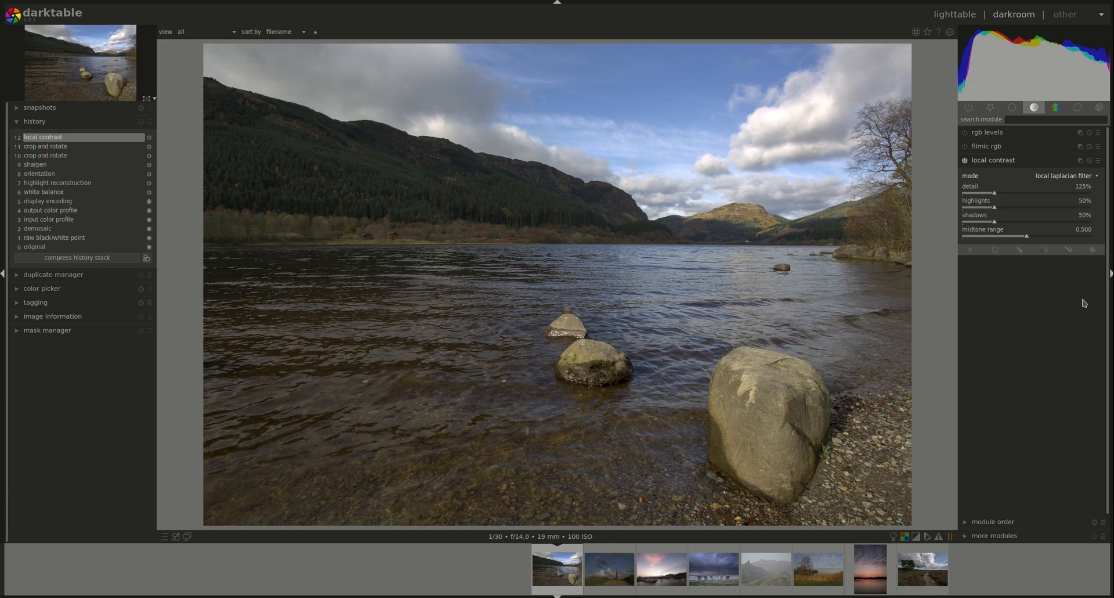
pyautogui.moveTo(1054, 400)
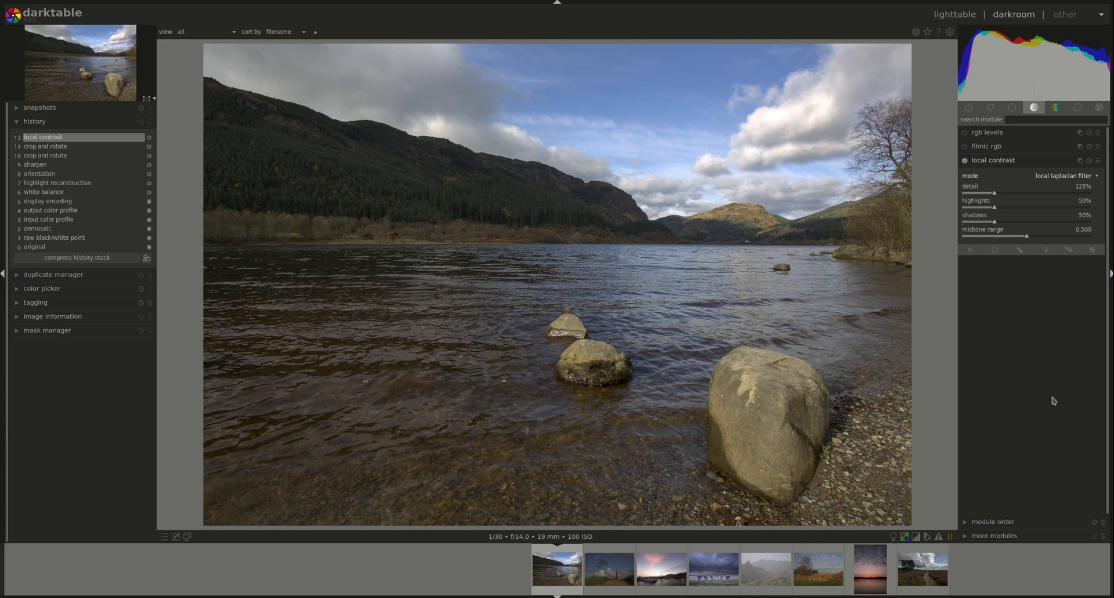